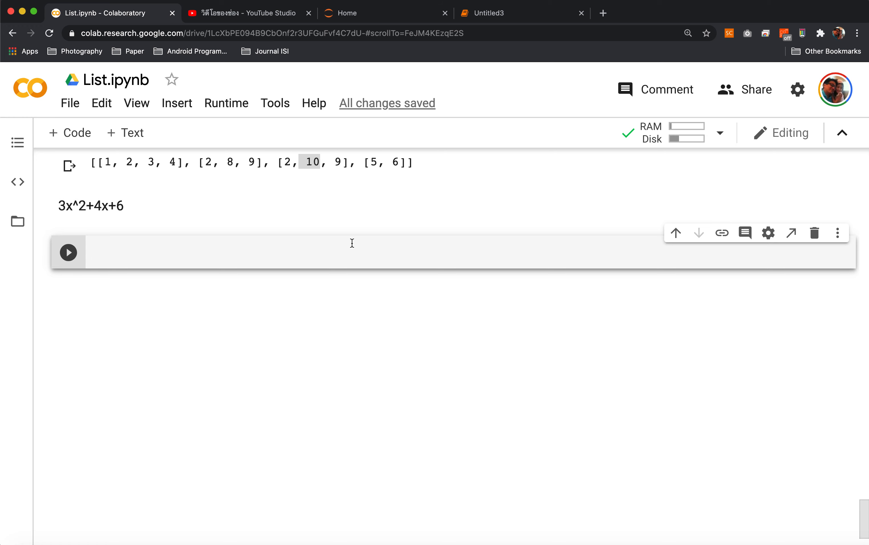
Enter 'import matplotlib.pyplot as plt' in the empty code cell, accepting the plt autocomplete
left_click(222, 252)
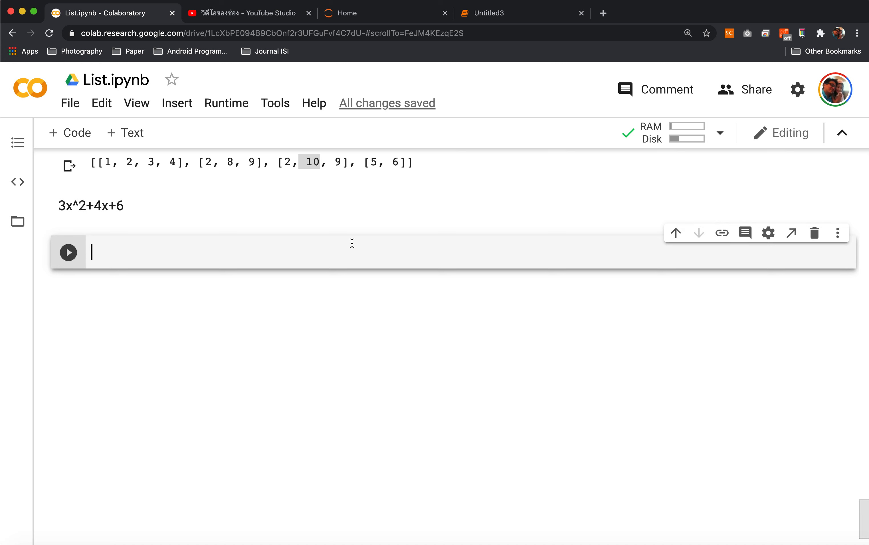
mouse_move(75, 213)
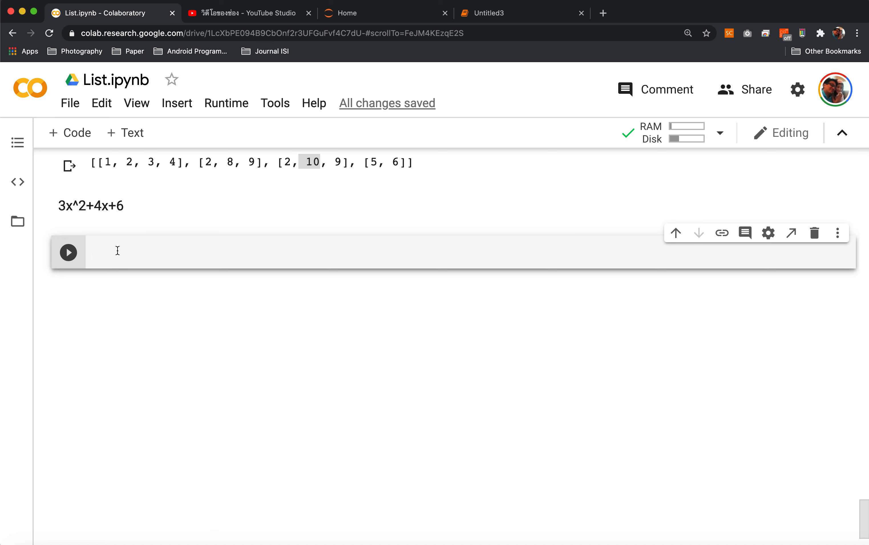
type("impor")
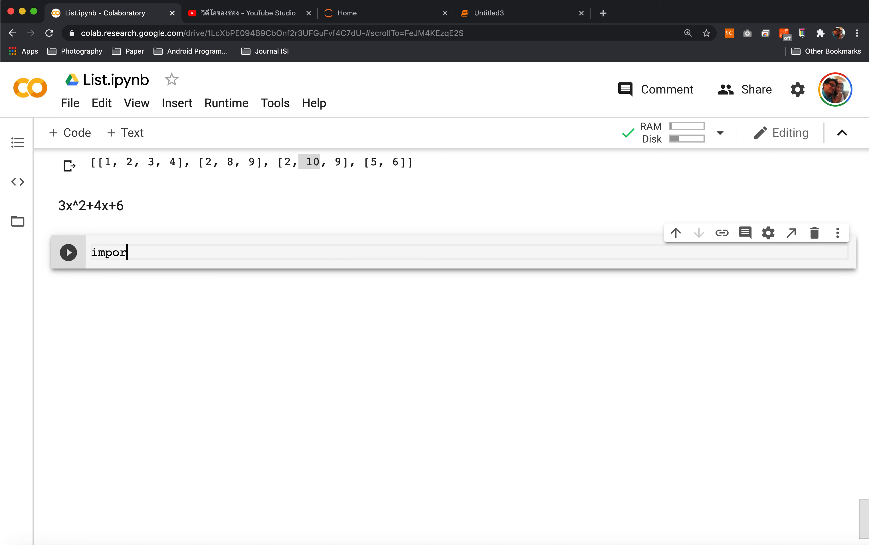
type("t")
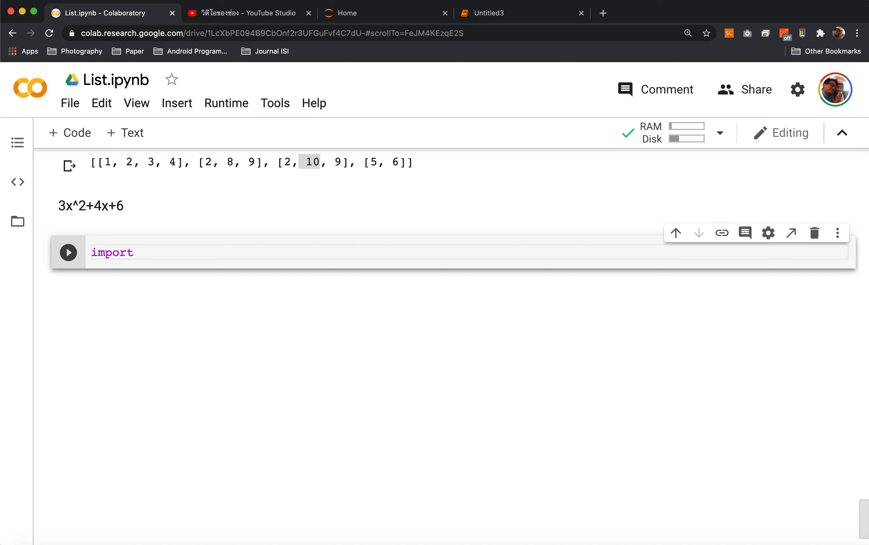
type("matplotlib.")
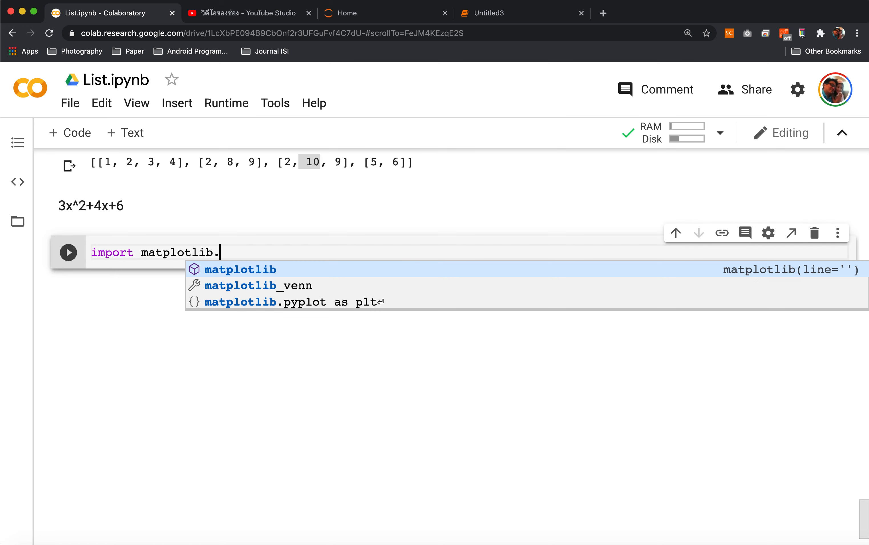
type("pyplot as p")
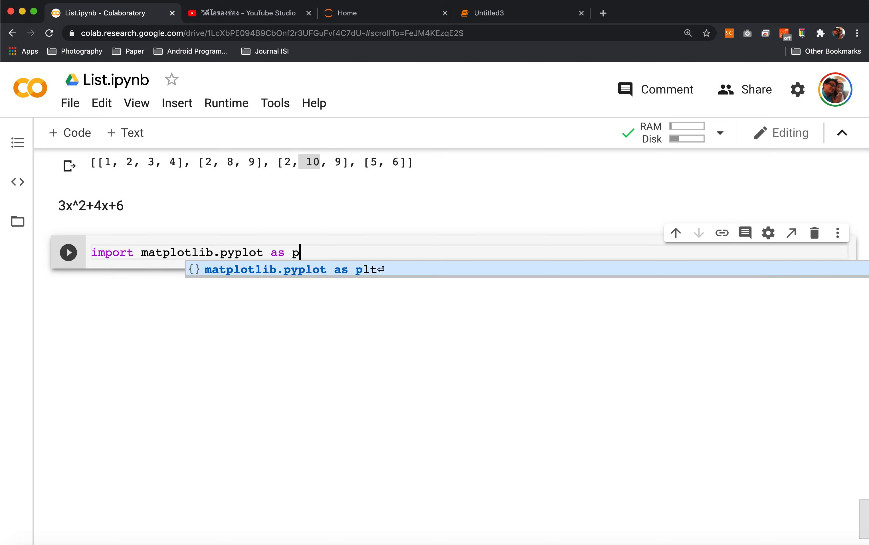
key("Tab")
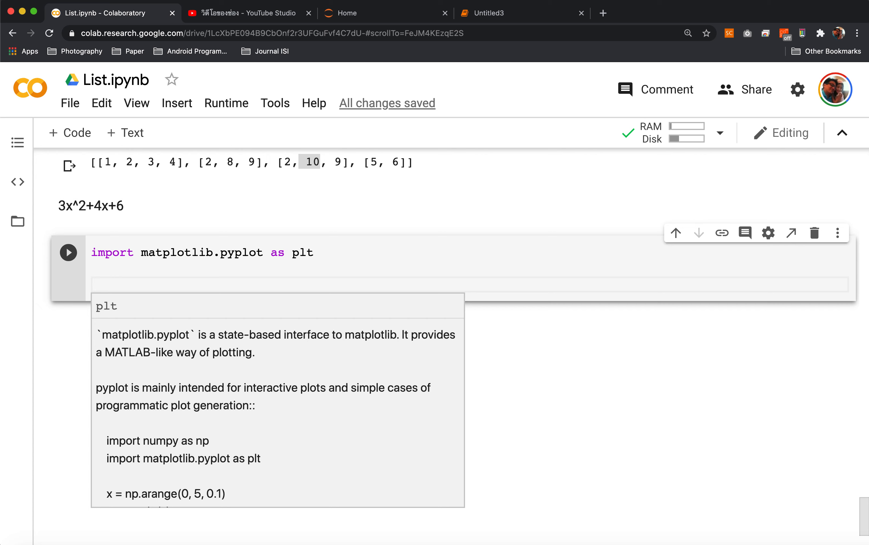
Define the data lists x=[0] and y=[5] on new lines
type("x=")
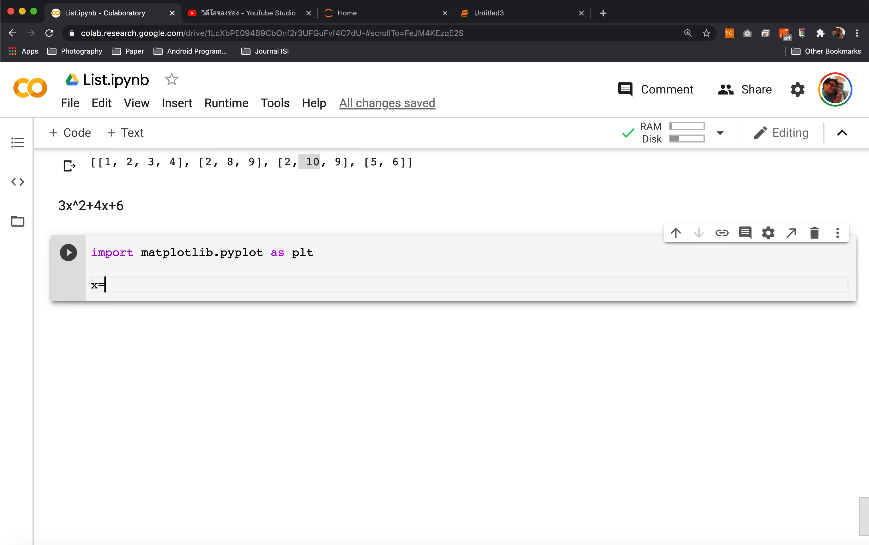
type("[]")
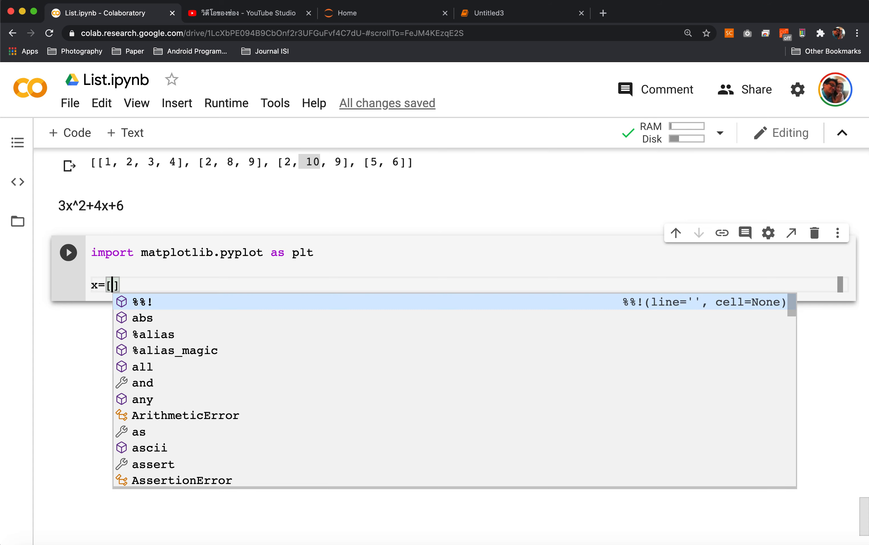
type("0")
type("y=")
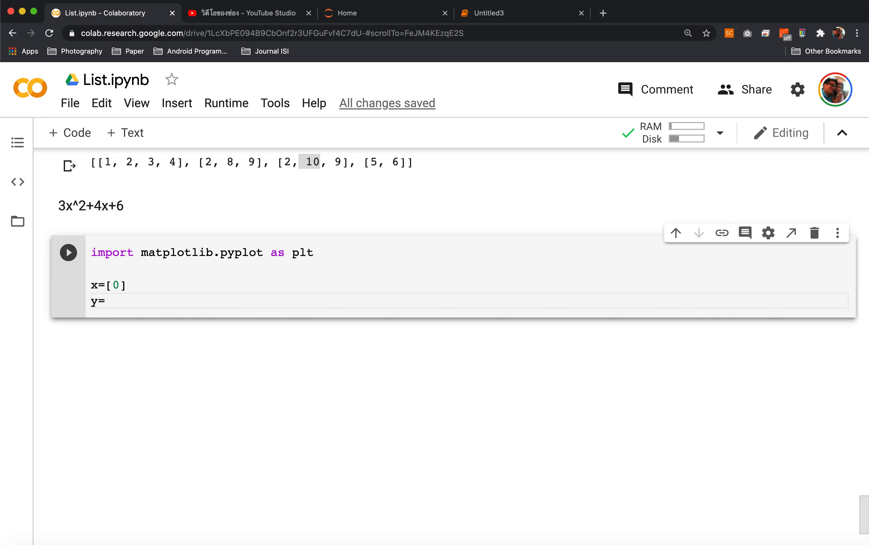
type("[5")
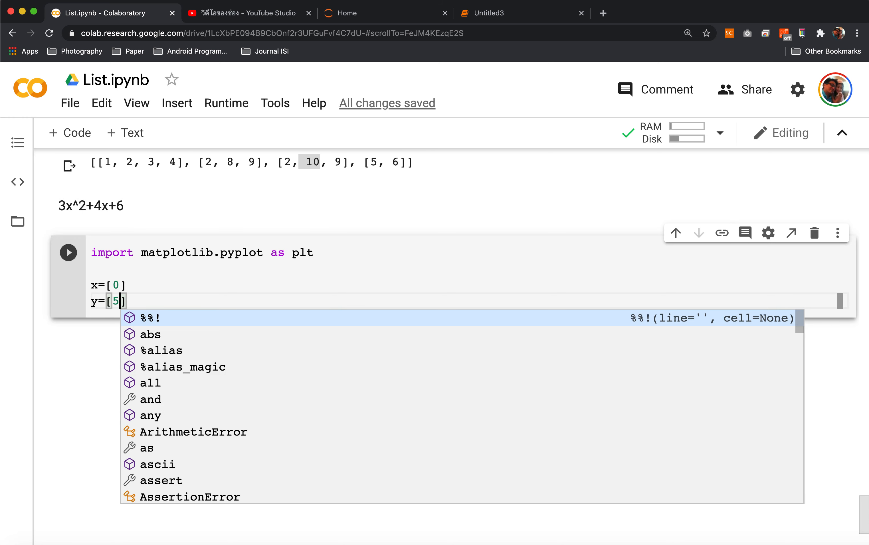
key("Escape")
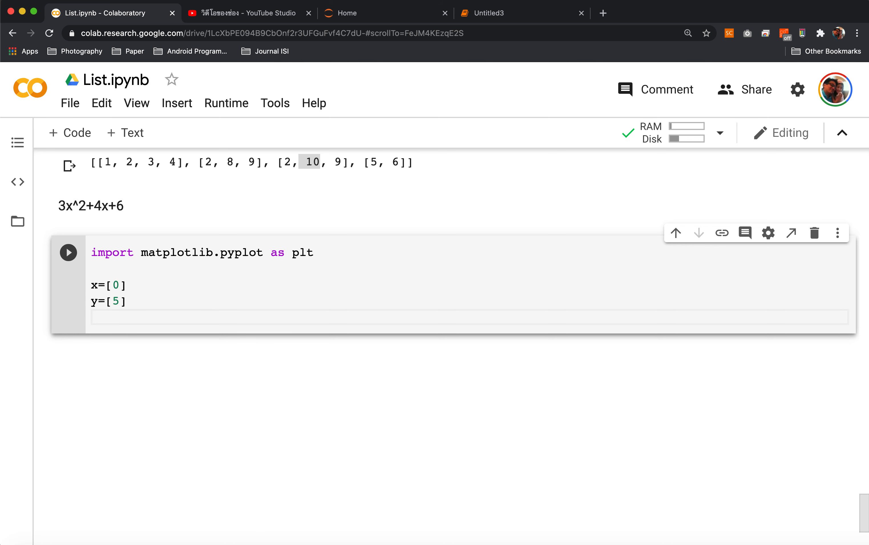
Add plt.plot(x,y,'r.') to plot the point as a red dot
type("plt.plot(x,y,")
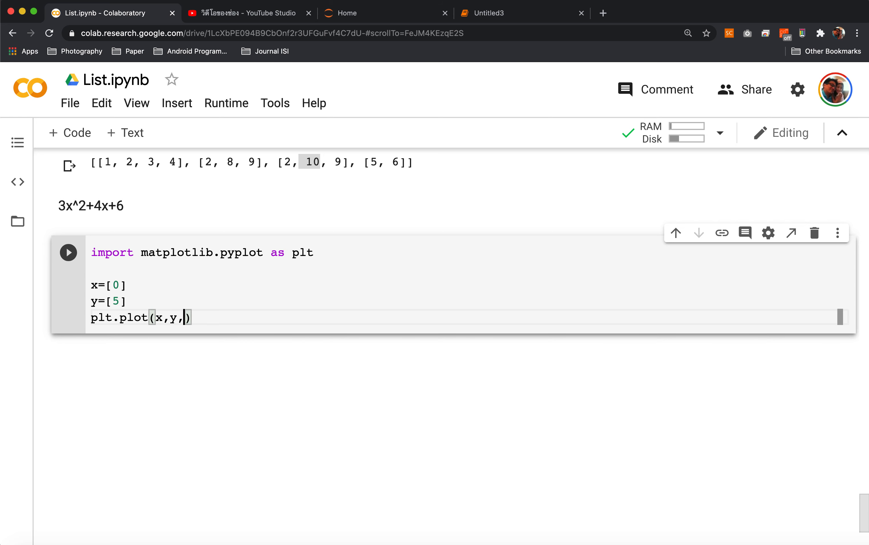
type("'r'")
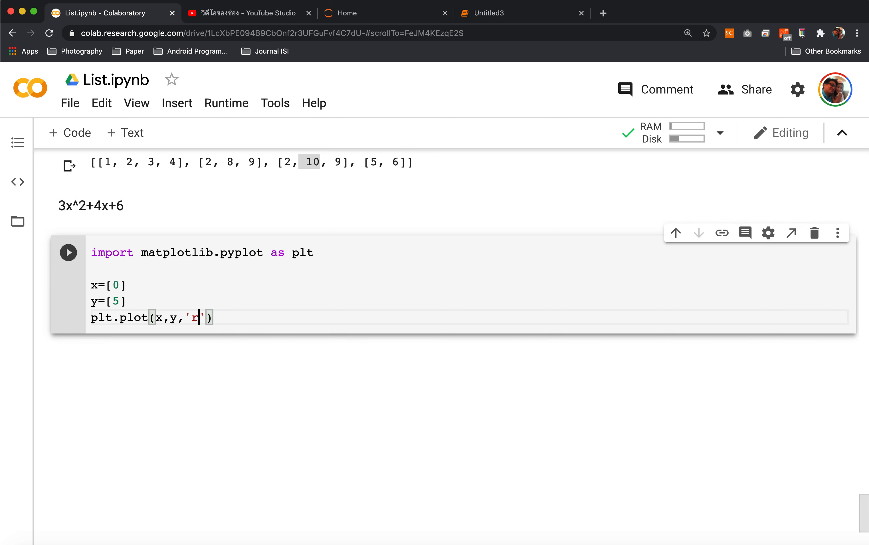
type(".")
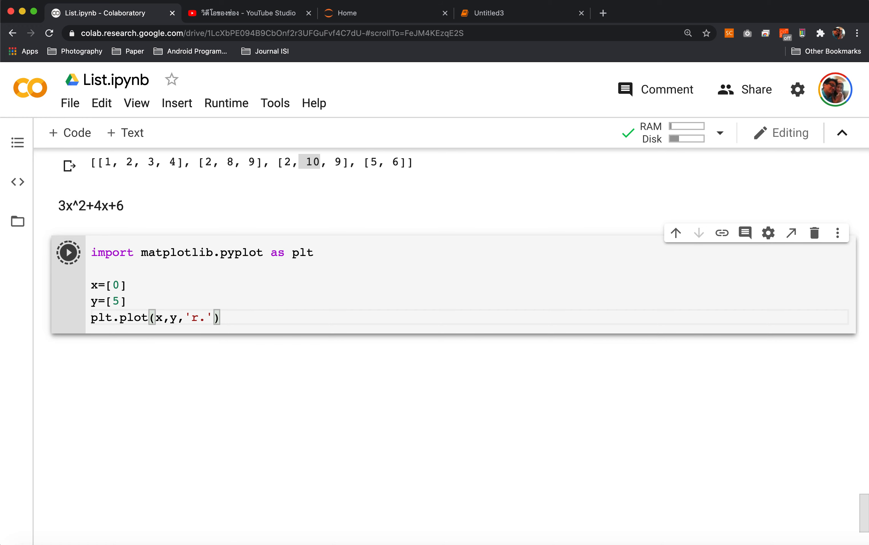
Run the cell to show a red dot at (0, 5), then rerun with style 'r' showing no marker
left_click(68, 252)
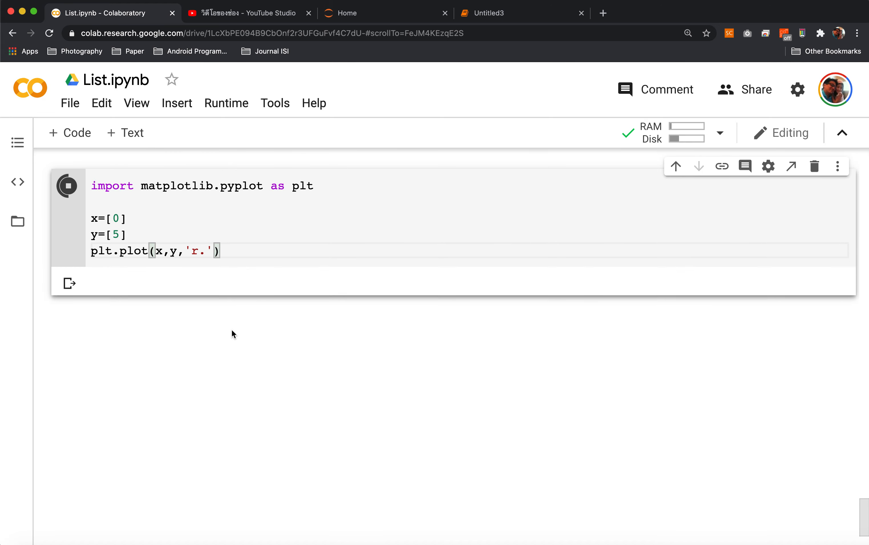
left_click(67, 186)
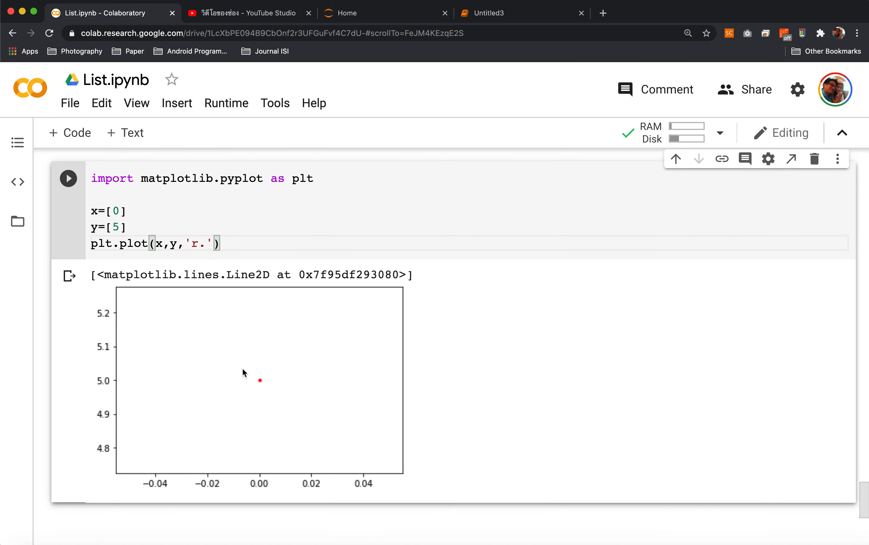
mouse_move(249, 389)
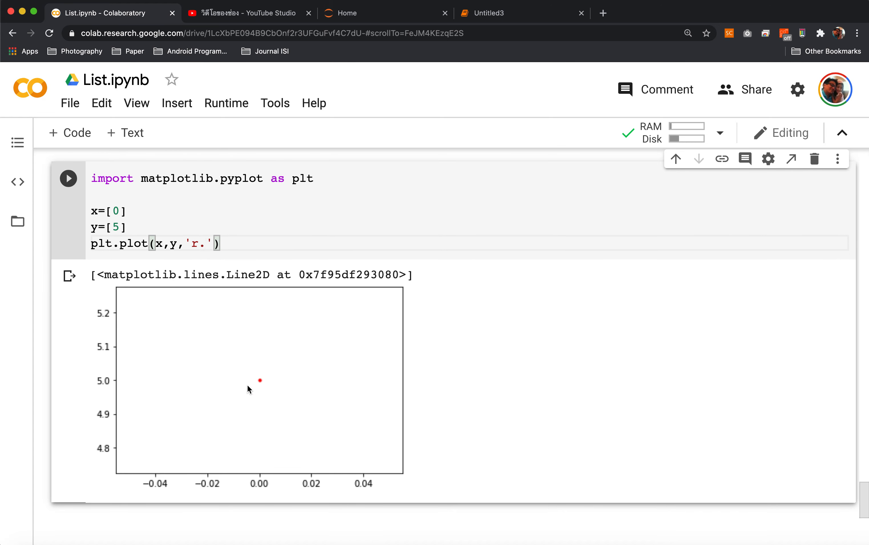
mouse_move(268, 390)
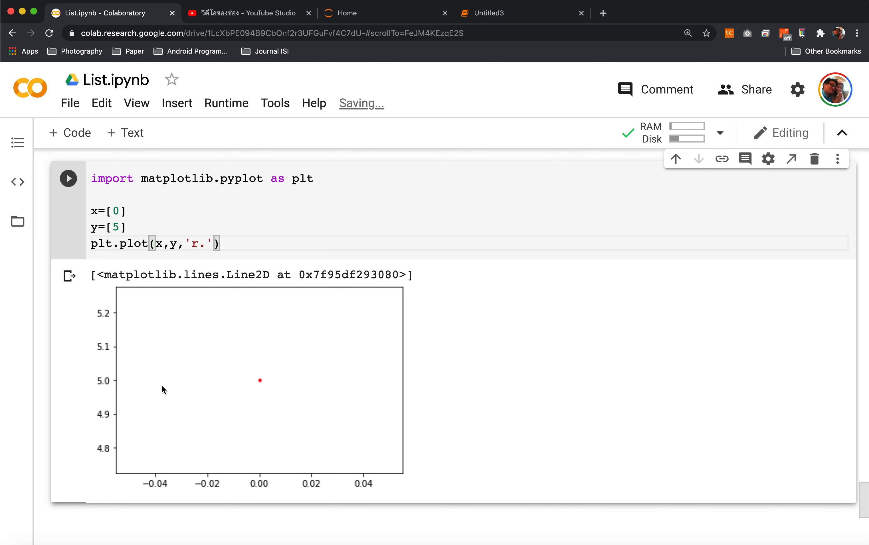
mouse_move(262, 474)
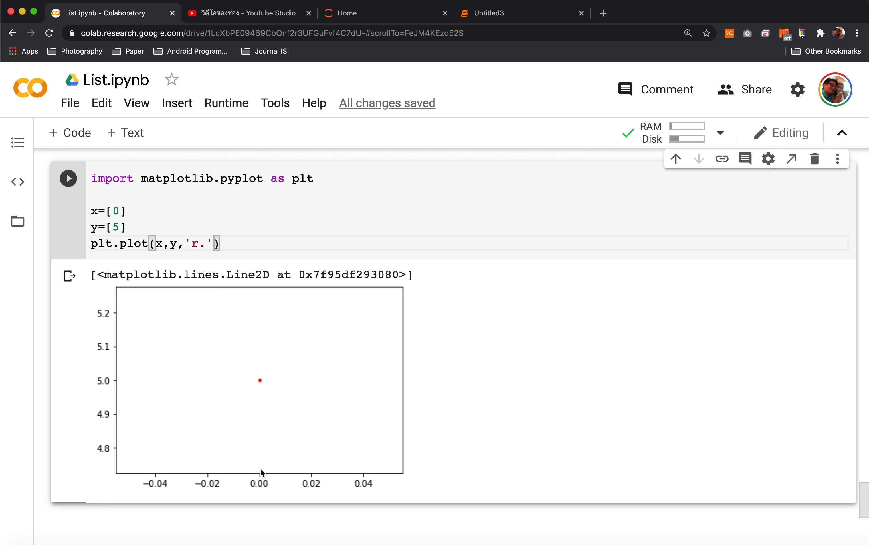
mouse_move(190, 272)
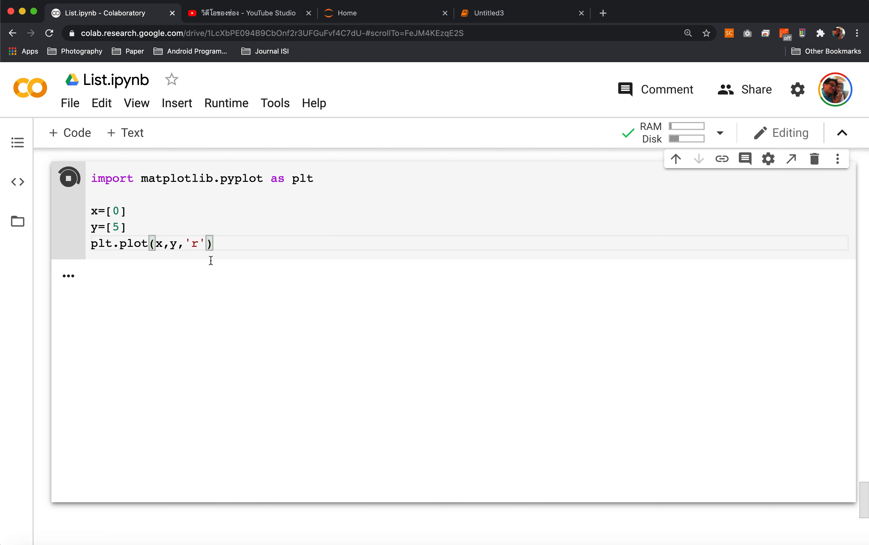
left_click(68, 178)
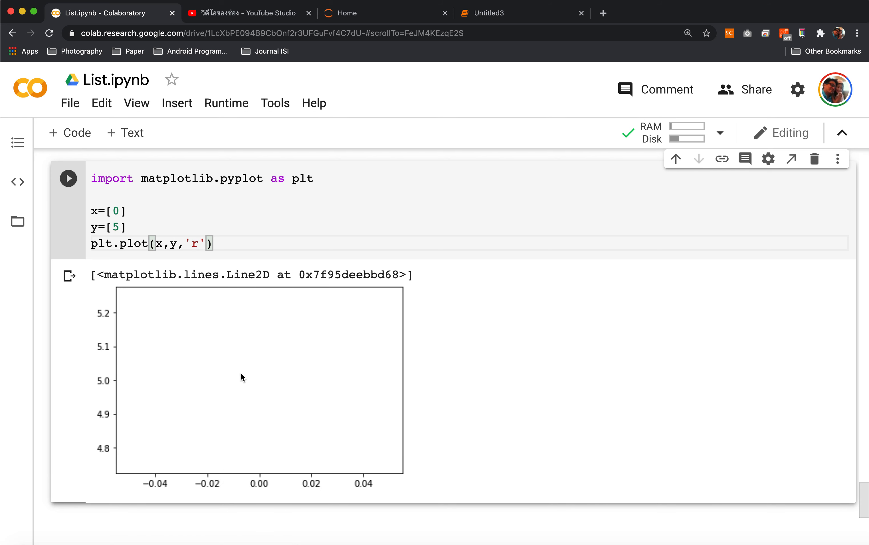
mouse_move(199, 367)
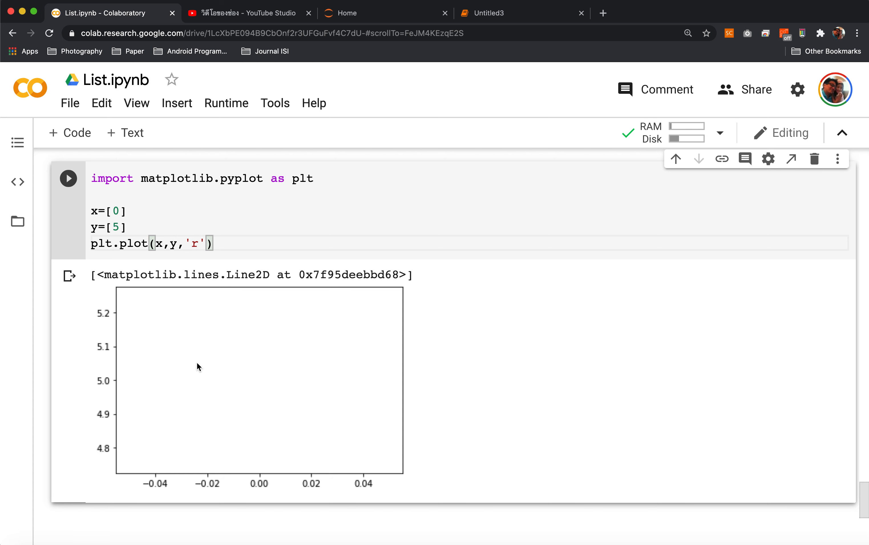
Change the style to 'r+' and rerun to draw a red plus marker at (0, 5)
type("+")
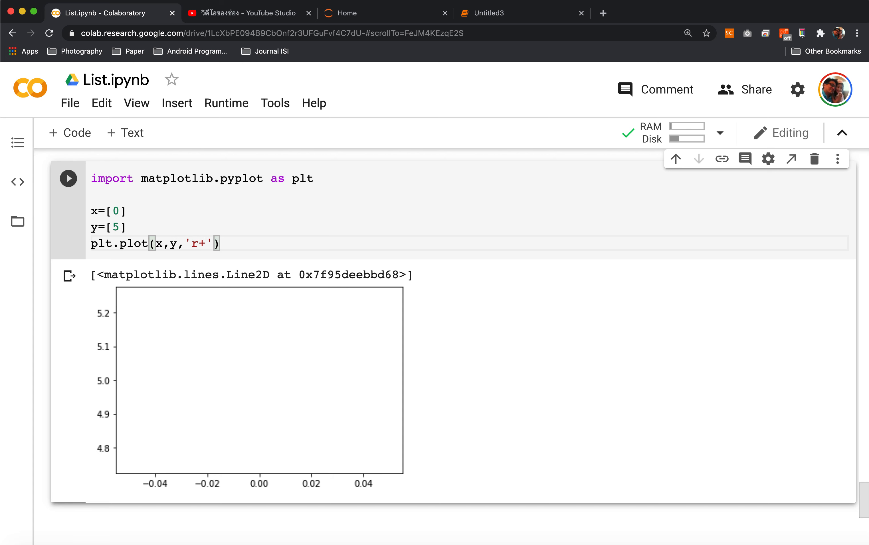
left_click(67, 179)
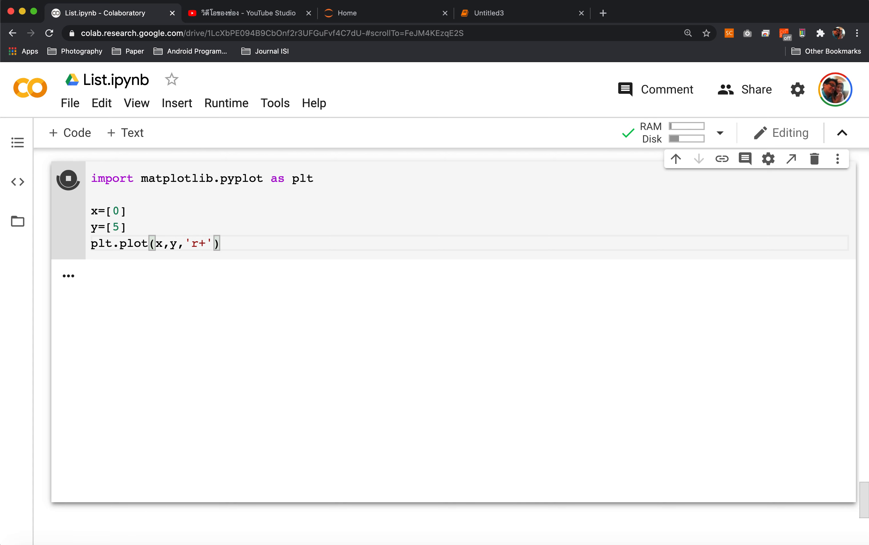
left_click(68, 178)
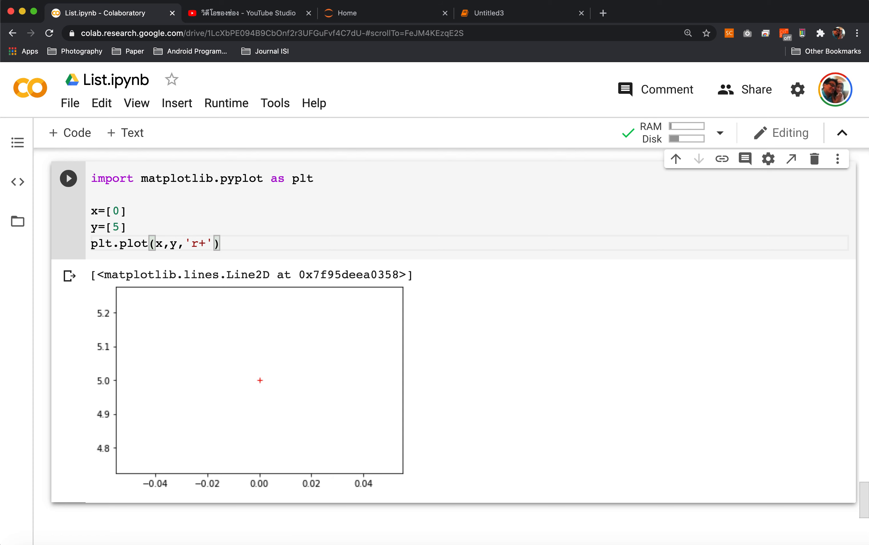
mouse_move(268, 380)
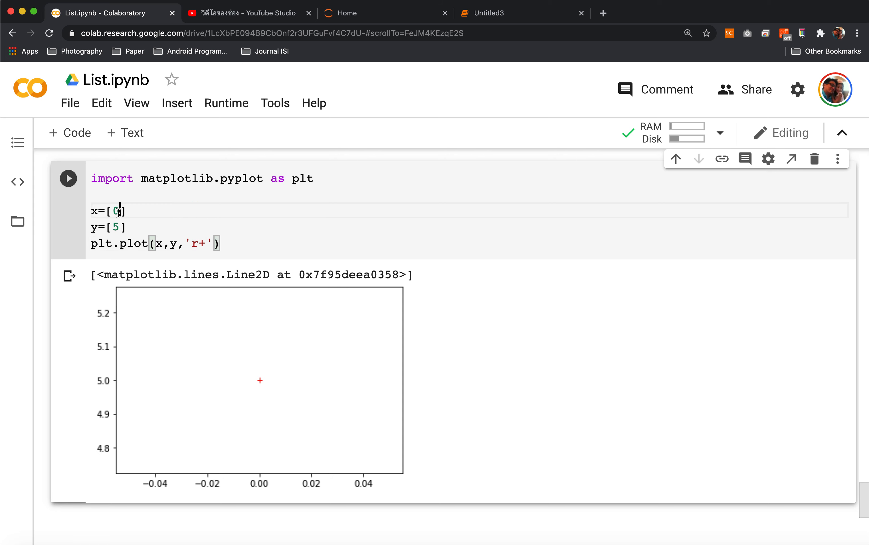
Extend the lists to x=[0,2], y=[5,3] and rerun to plot two red plus markers
type(",")
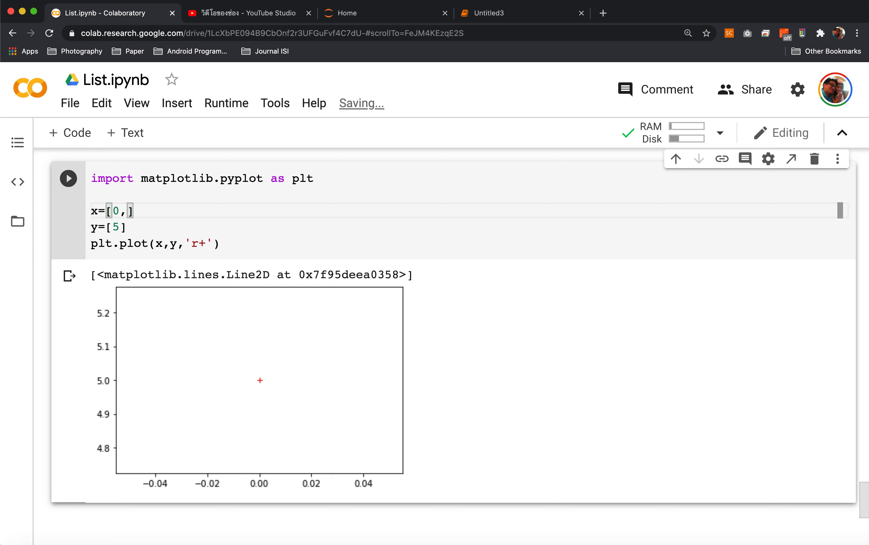
type("2")
left_click(469, 227)
type(",3")
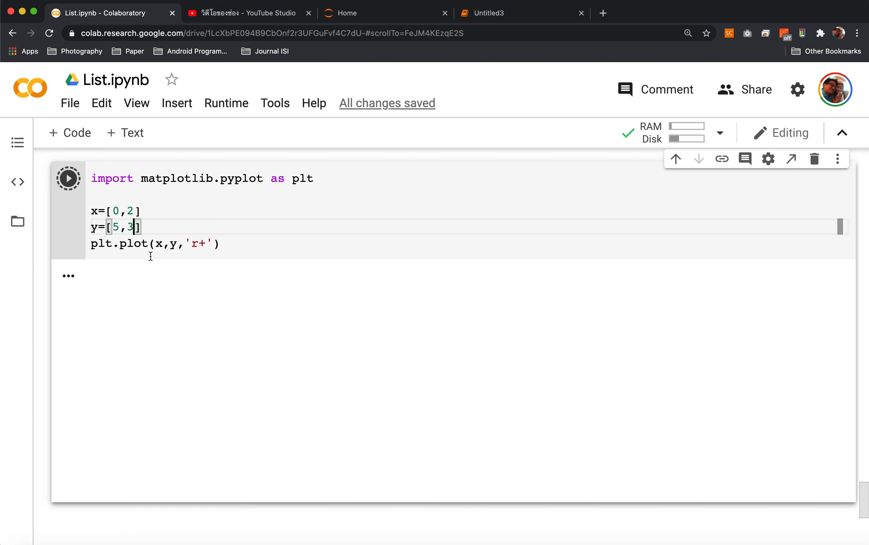
left_click(68, 178)
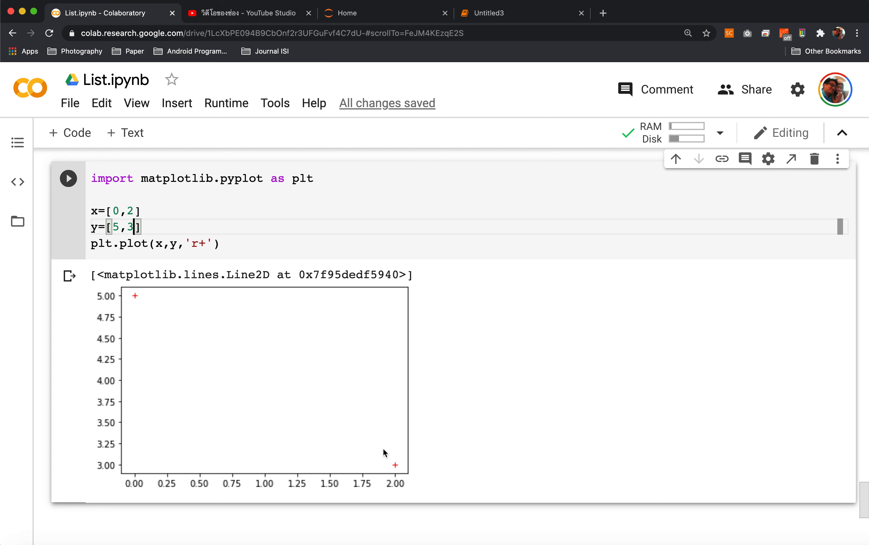
mouse_move(142, 297)
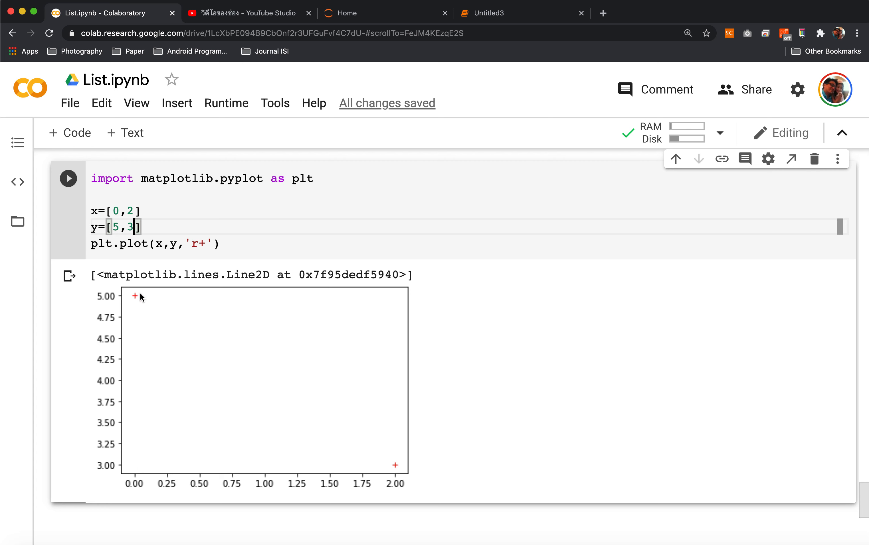
mouse_move(386, 474)
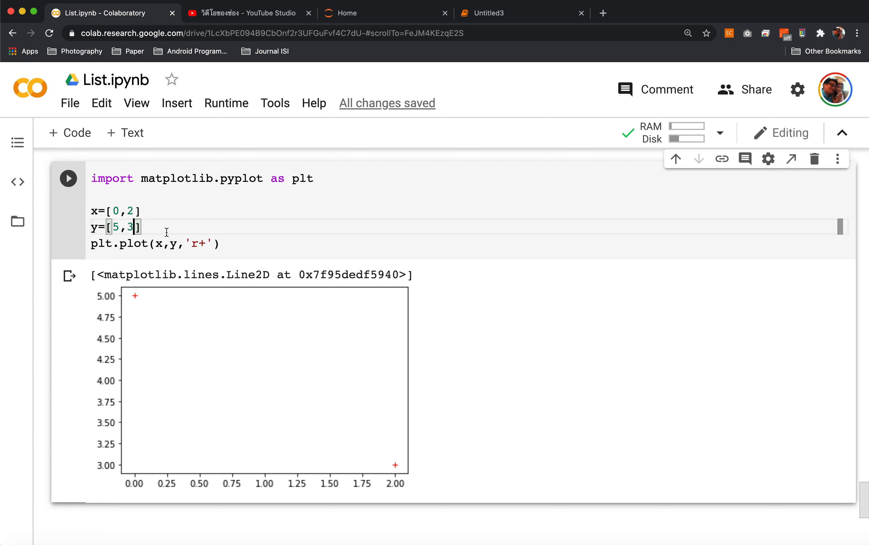
Add the point (10, 4) to the lists, run, then rerun with 'r.' for three red dots
type(",")
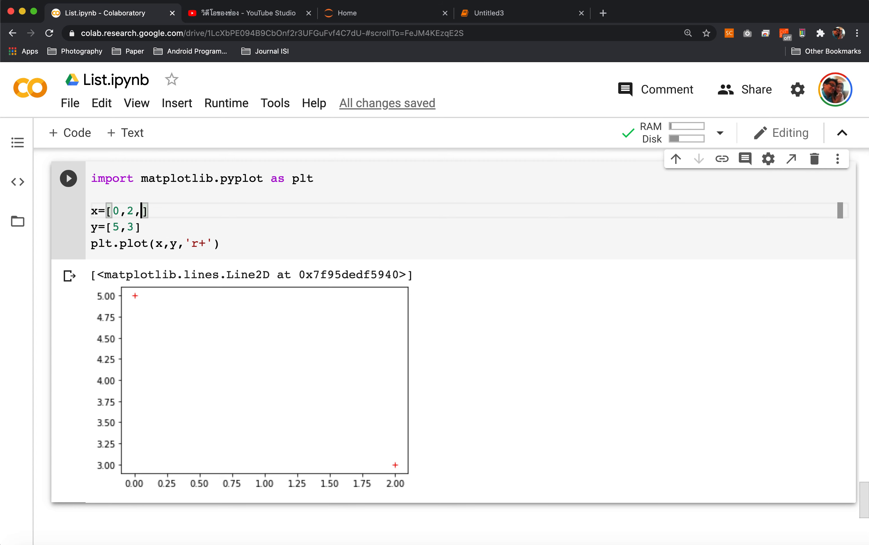
type("10")
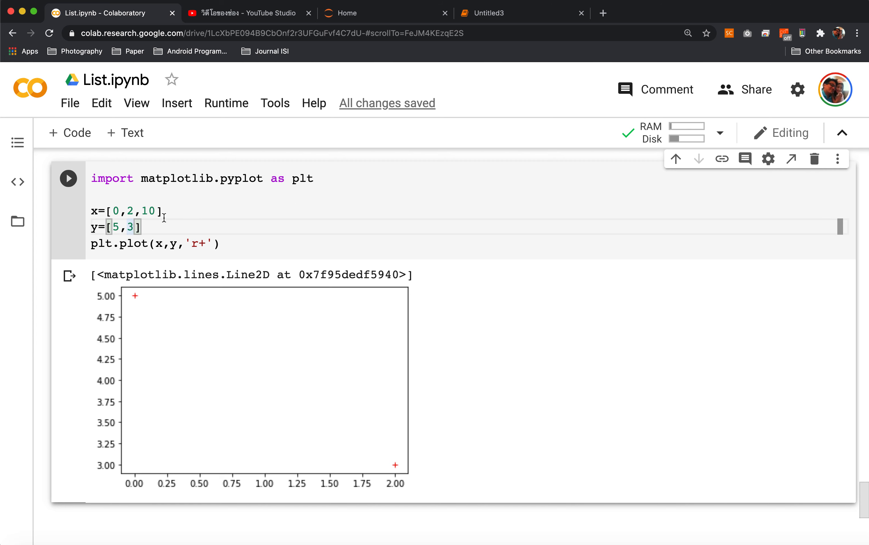
type(",4")
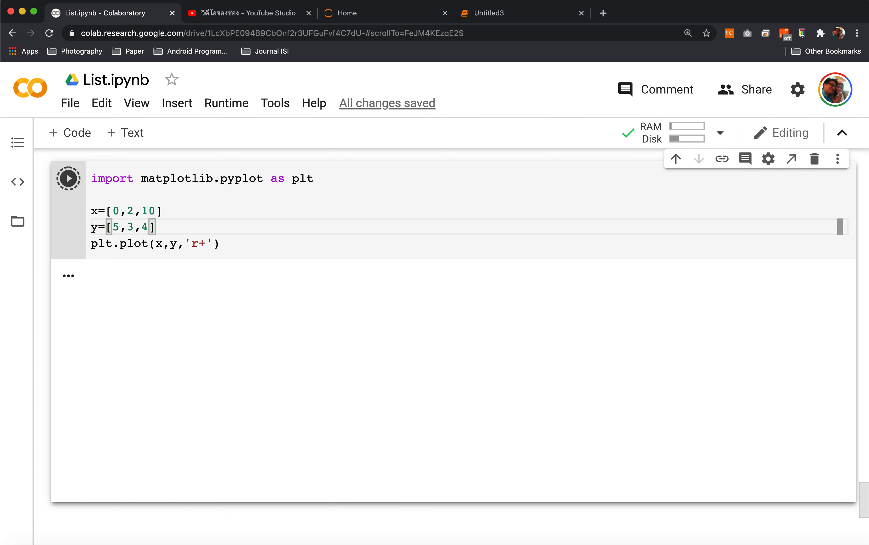
left_click(68, 178)
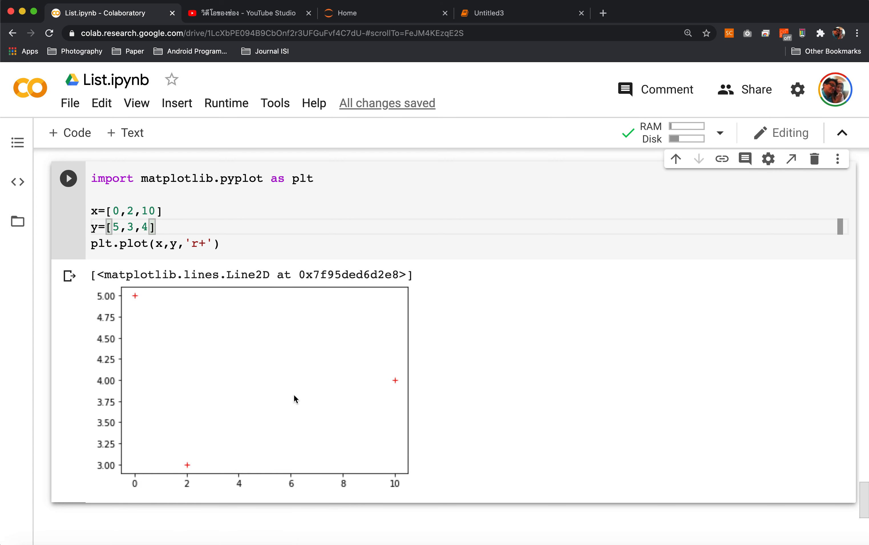
mouse_move(171, 416)
type(".")
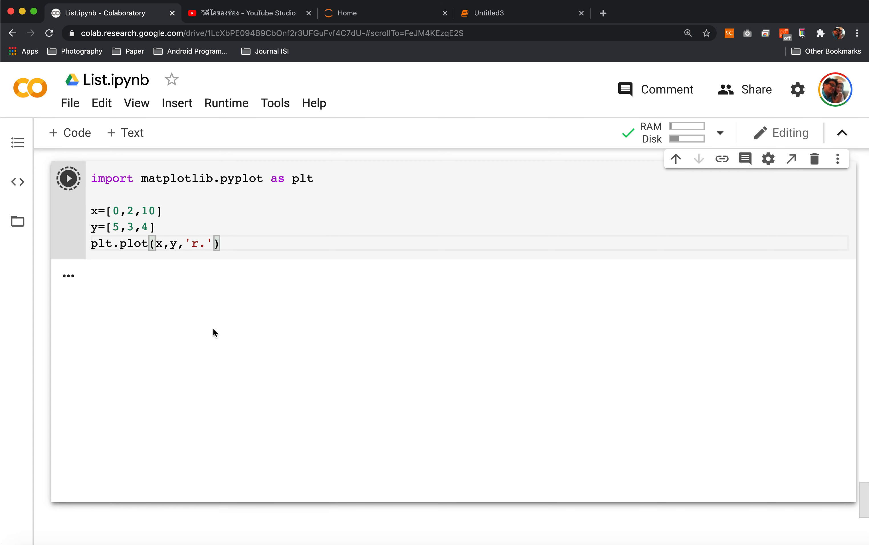
left_click(68, 178)
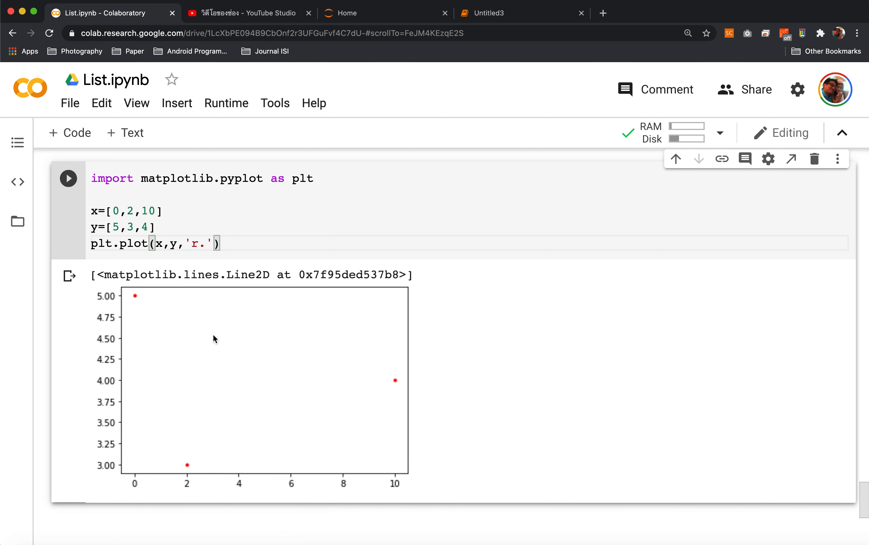
mouse_move(219, 291)
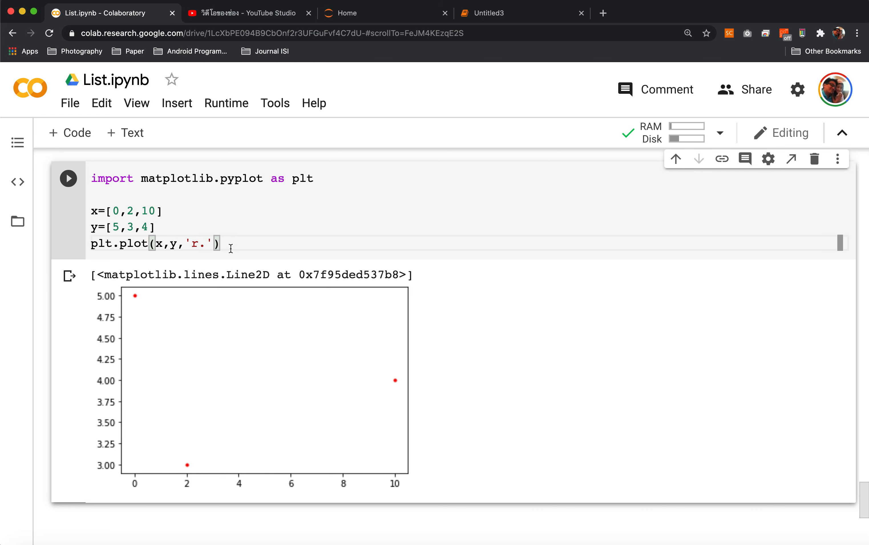
Use 'r+' markers plus a second plt.plot(x,y,'r') line and run to join the points
type("pl")
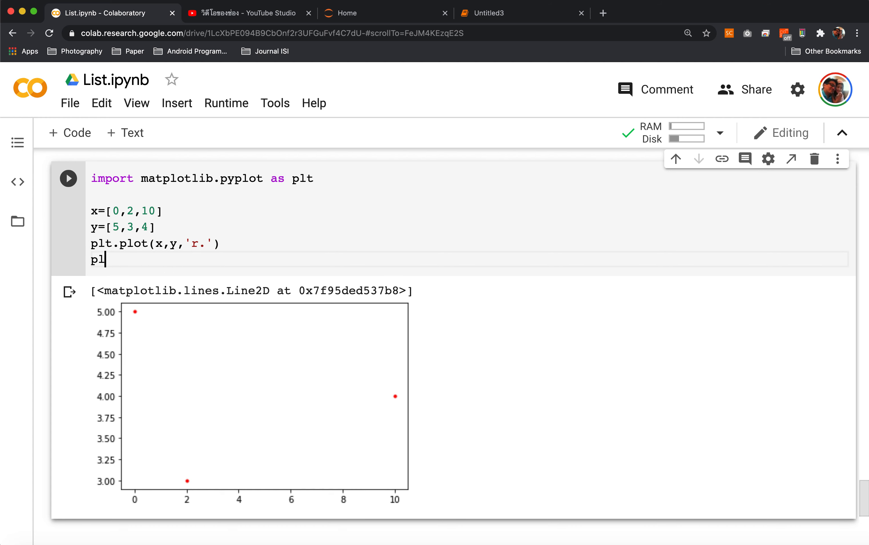
type("ot")
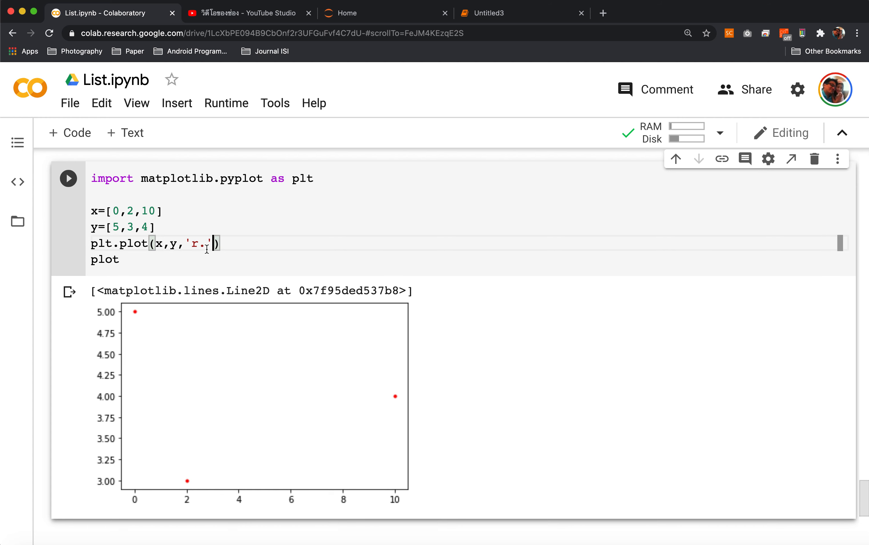
type("+")
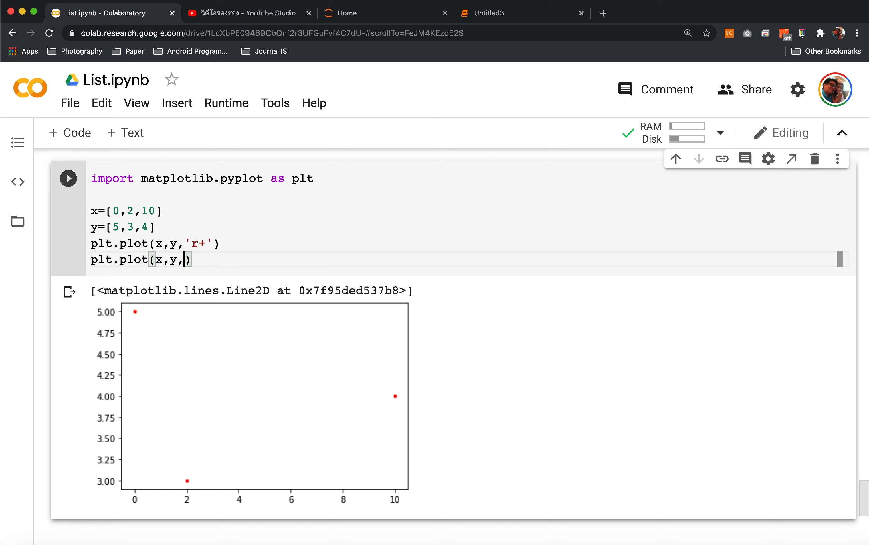
type("r'")
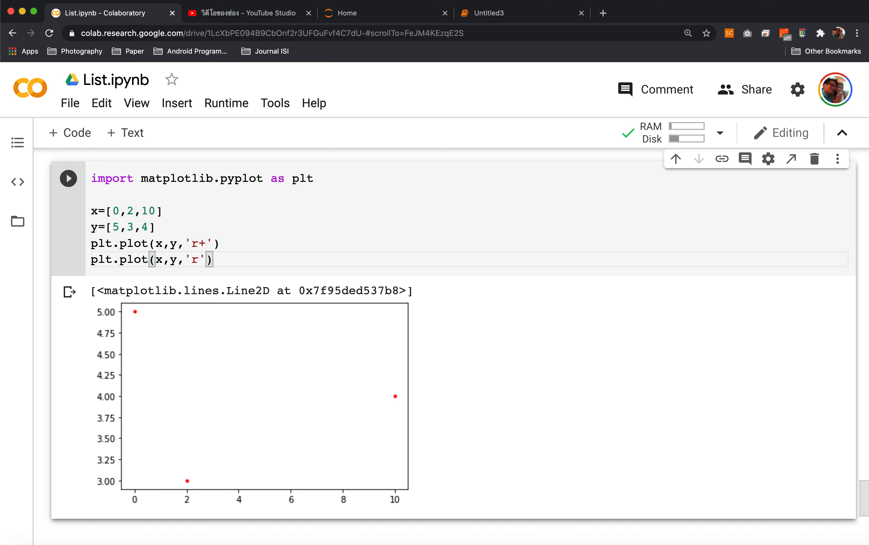
left_click(68, 178)
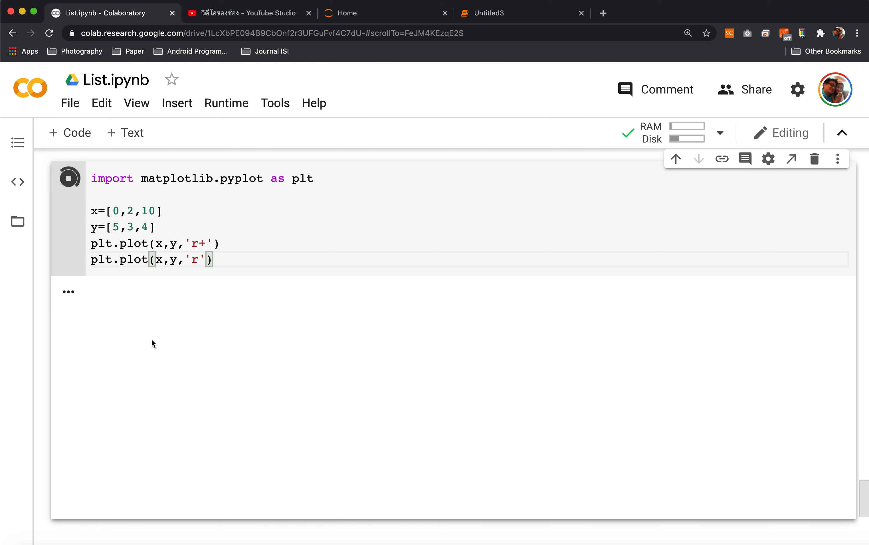
left_click(68, 177)
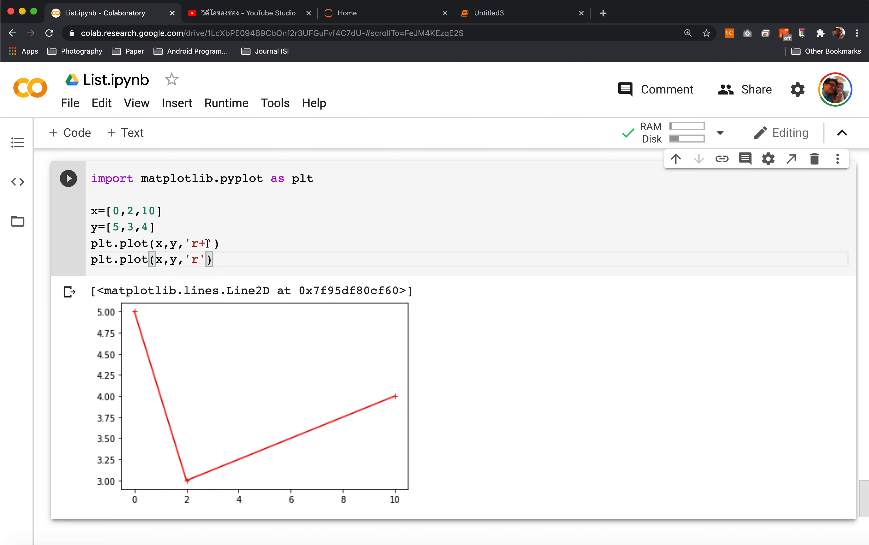
double_click(201, 243)
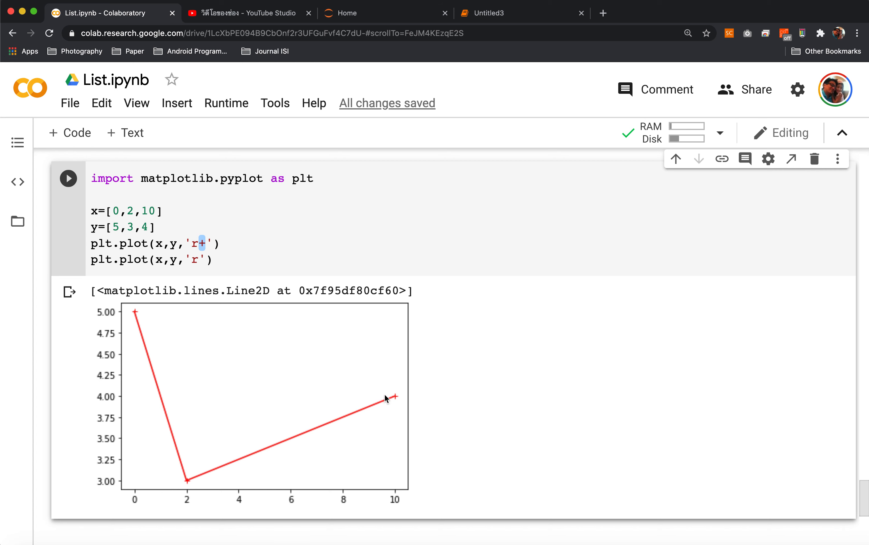
mouse_move(395, 397)
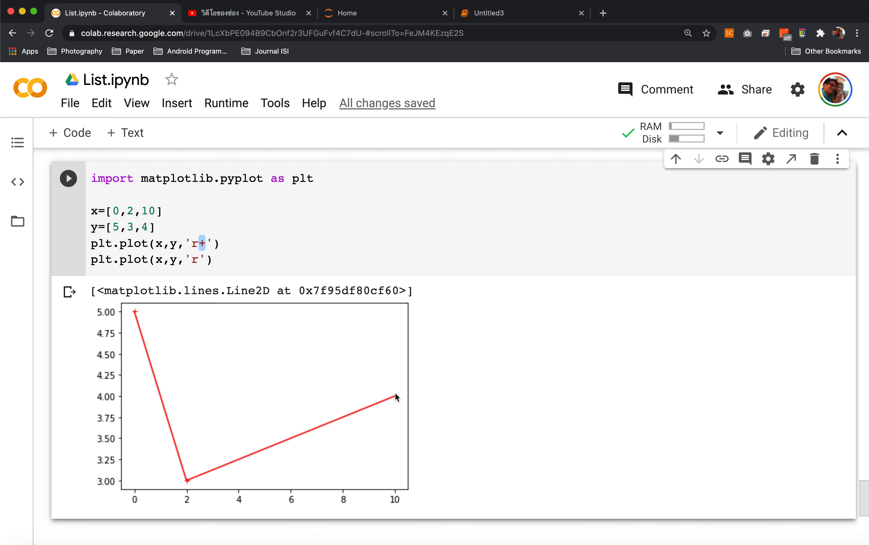
mouse_move(234, 335)
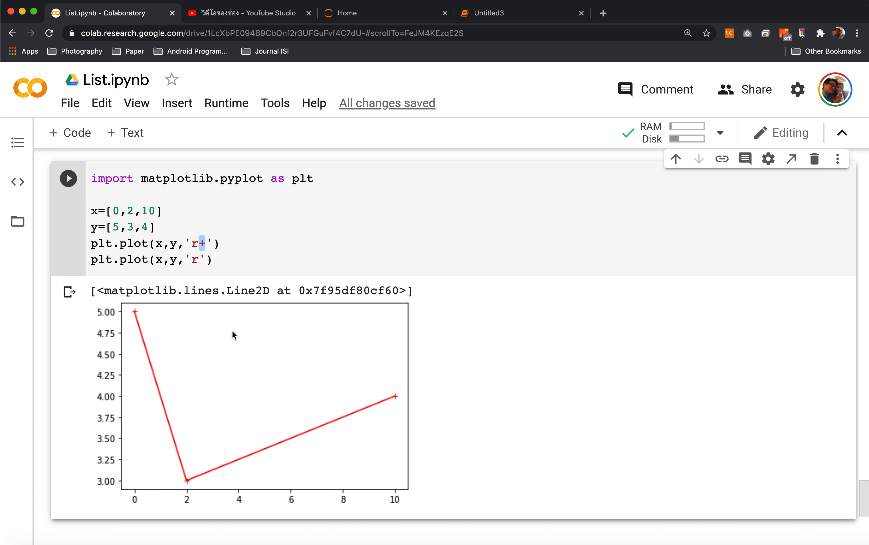
mouse_move(143, 316)
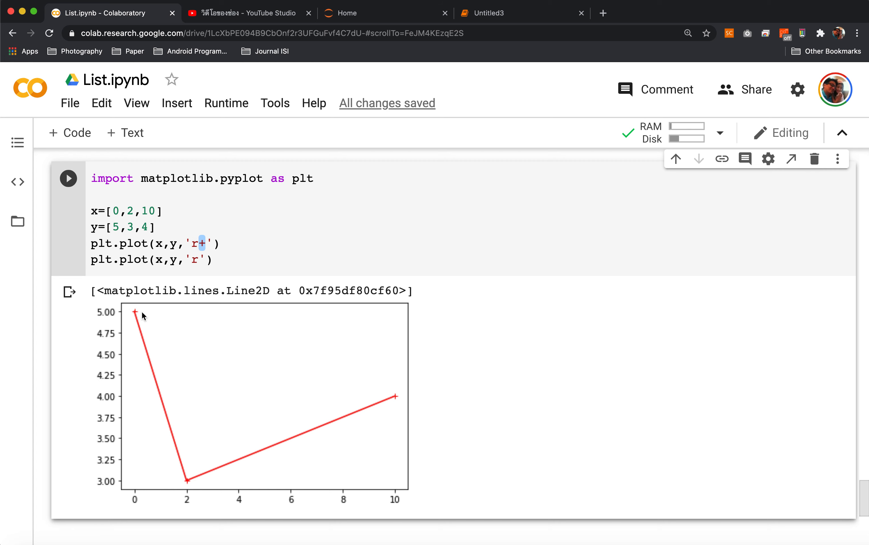
mouse_move(134, 317)
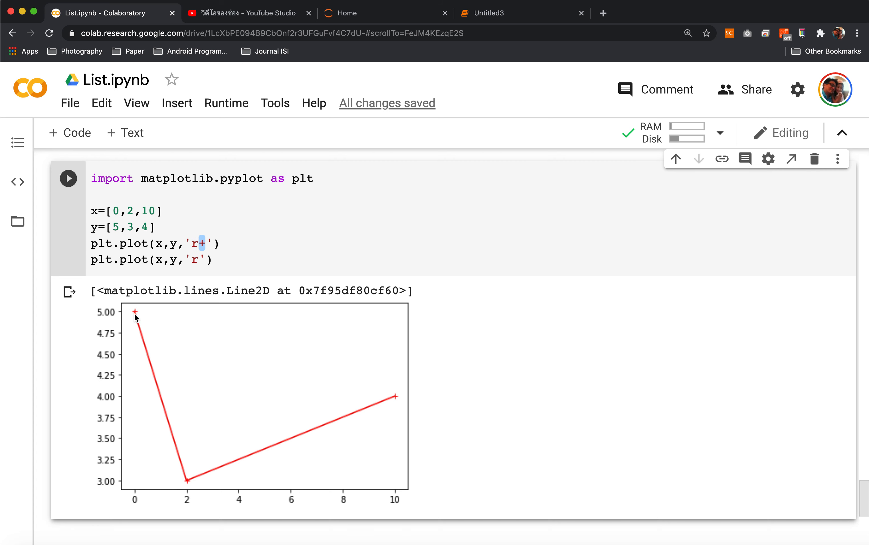
mouse_move(192, 462)
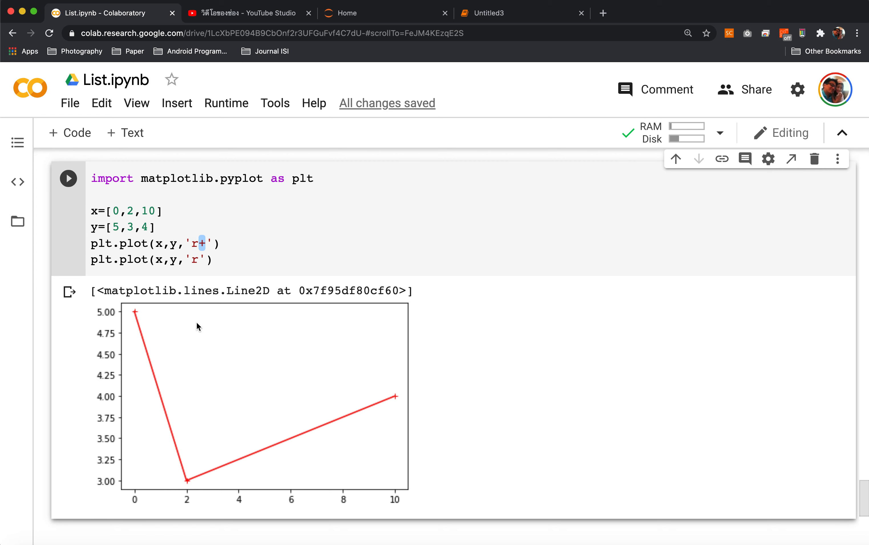
mouse_move(189, 228)
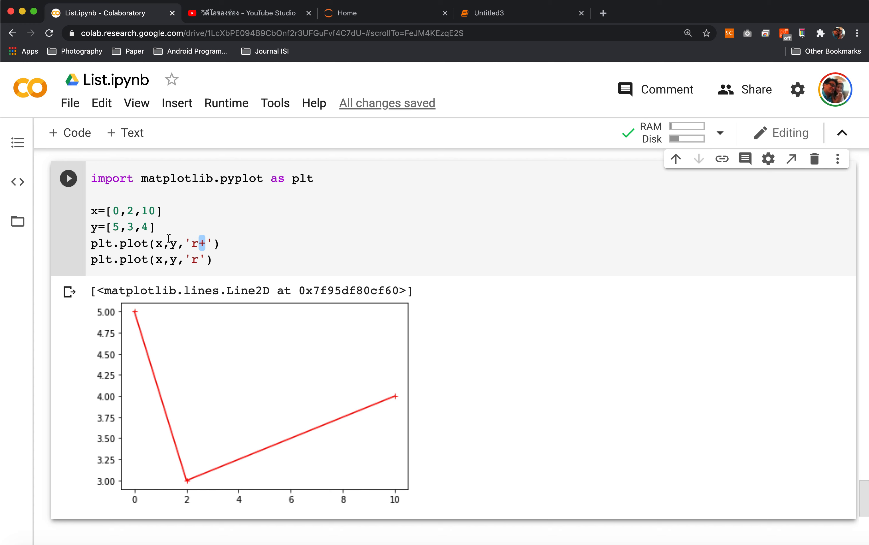
mouse_move(170, 377)
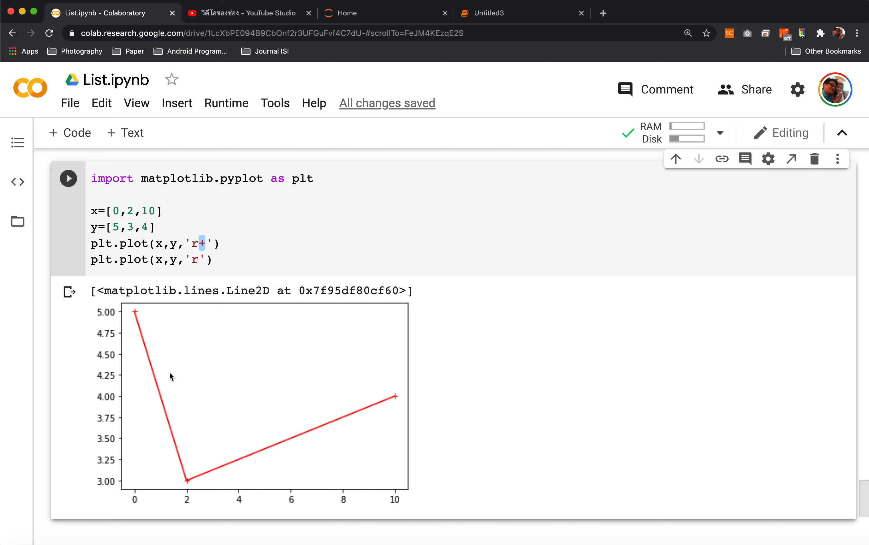
scroll("down", 3)
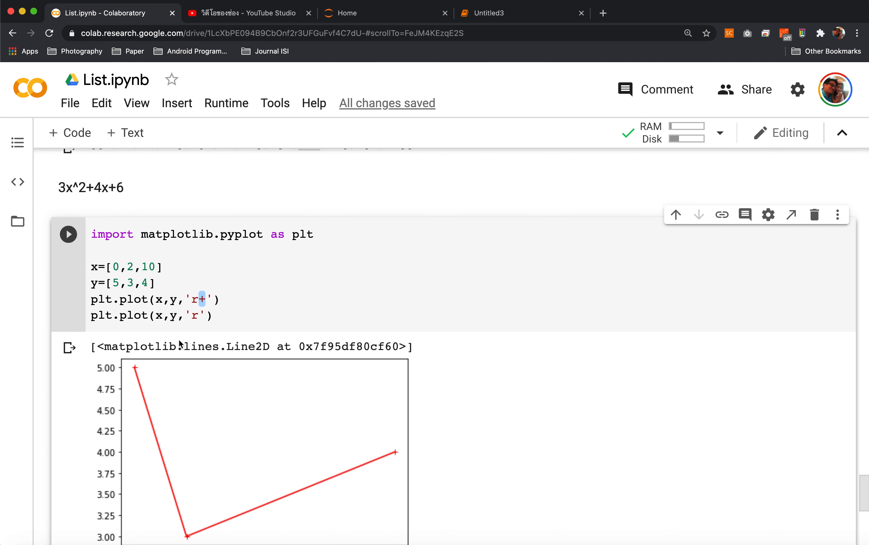
Extend x to the integers [0,1,2,3,4,5,6,7]
left_click(91, 187)
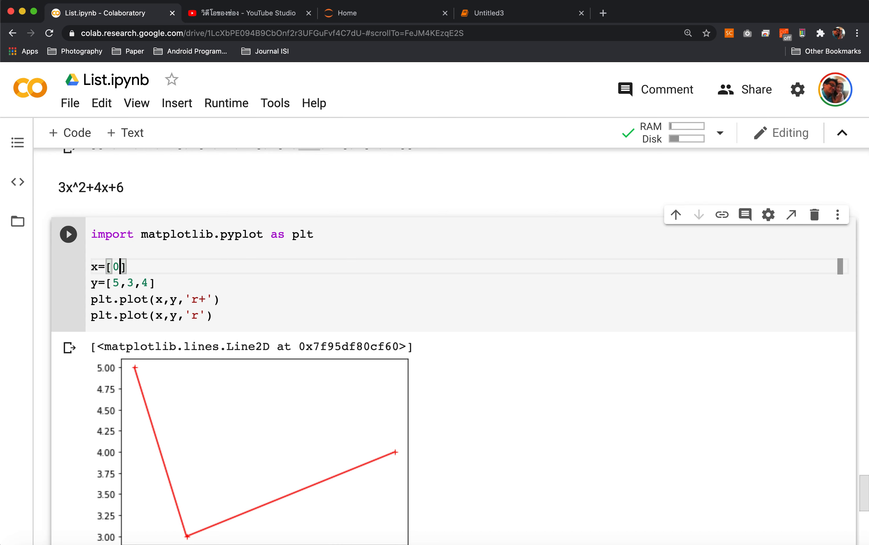
type(",1,2,3,4,5,6,7")
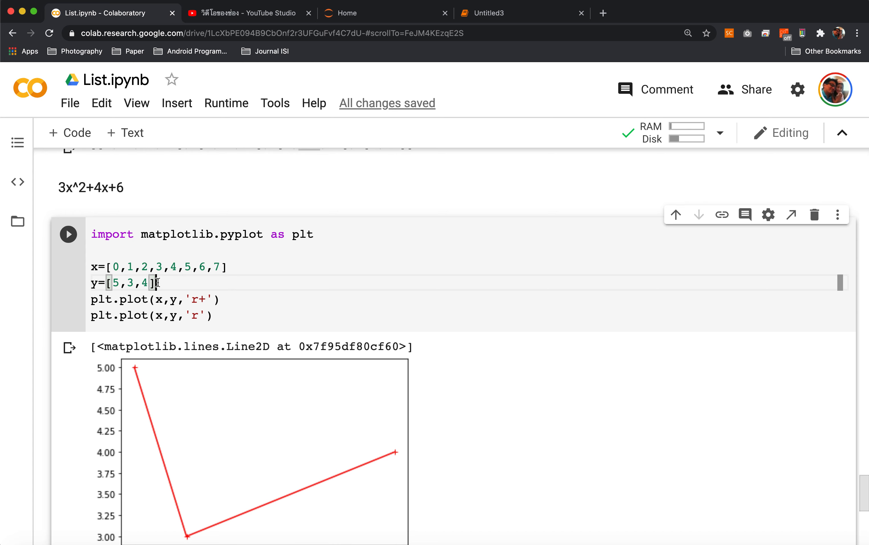
Replace y with the comprehension [3*x1*x1+4*x1+6 for x1 in x] and run the cell
key("Backspace")
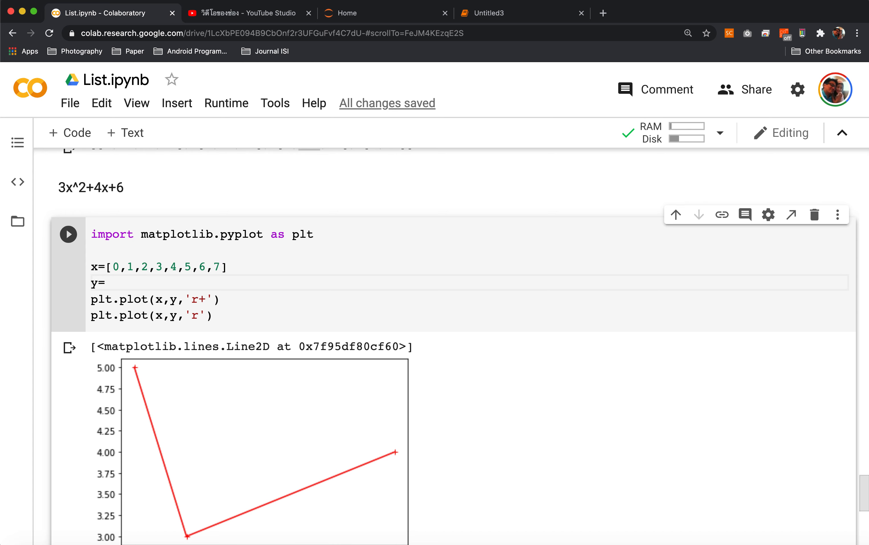
type("[]")
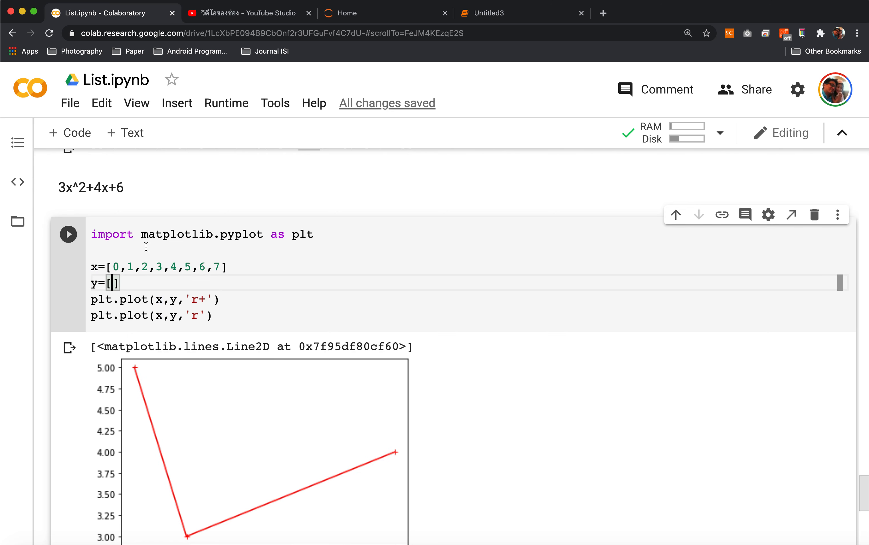
type("x")
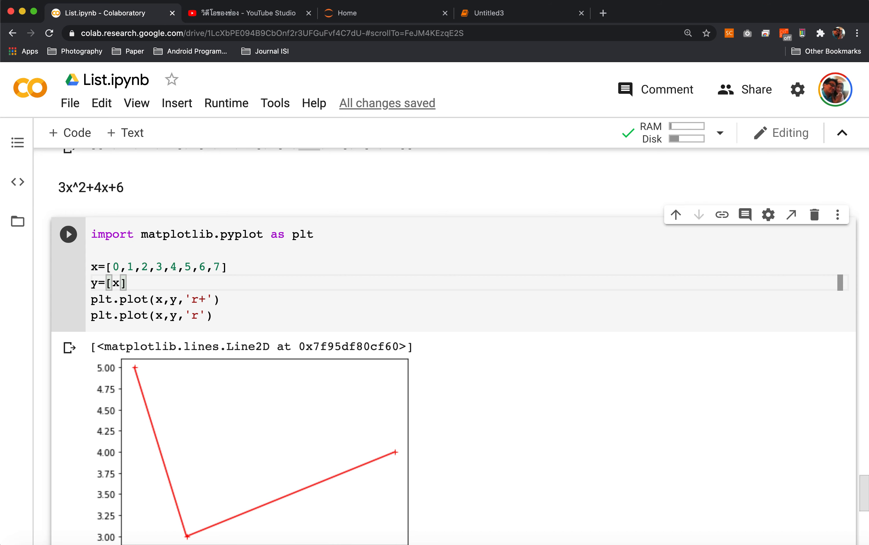
type("1 for x")
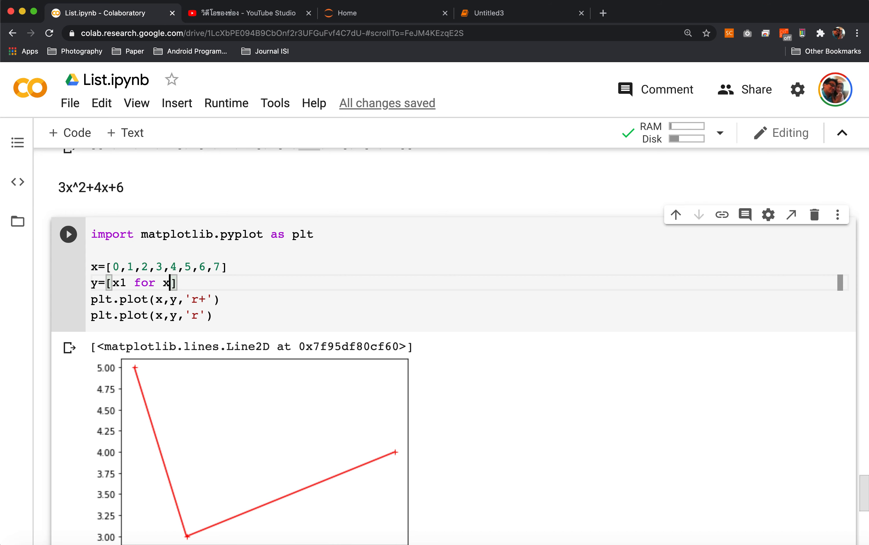
type("1 in x")
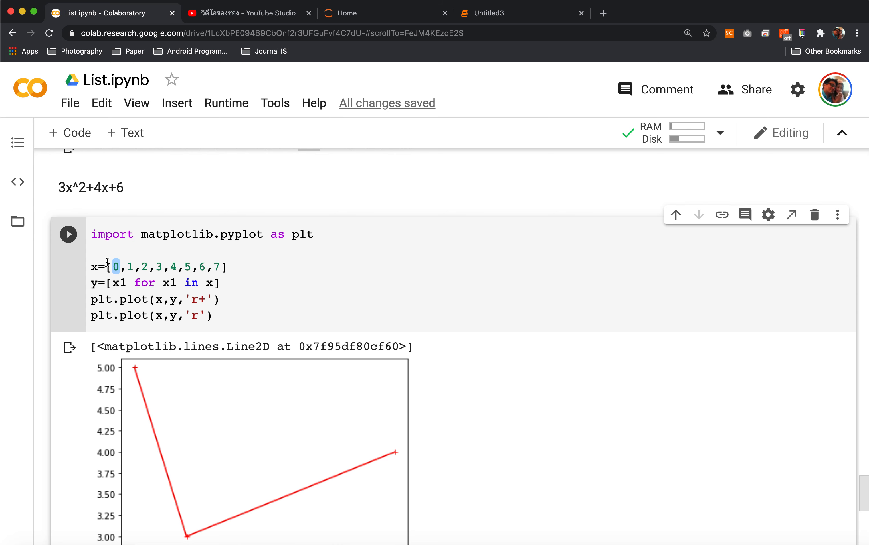
type("3")
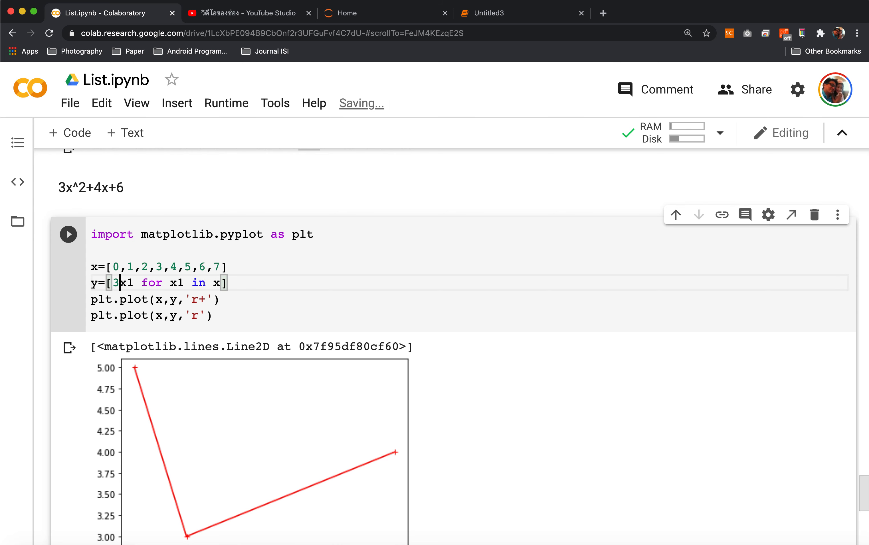
type("*")
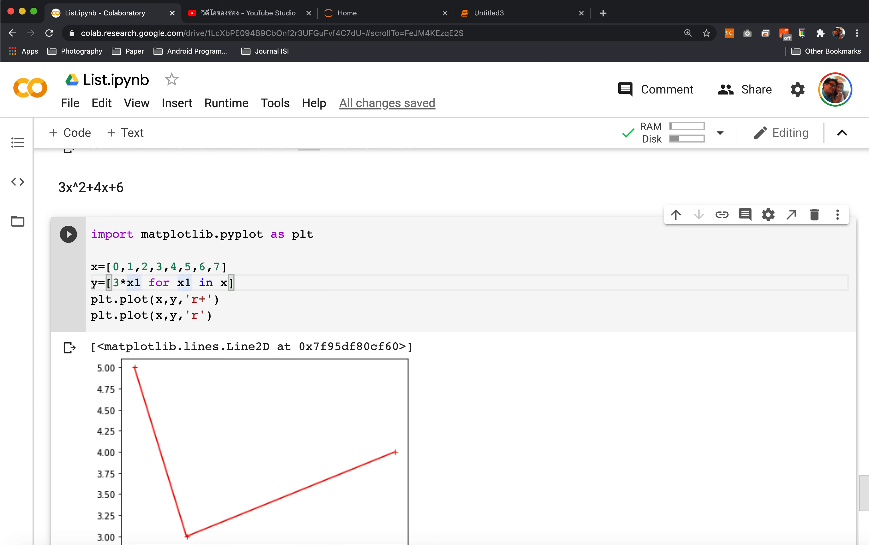
type("*x1+")
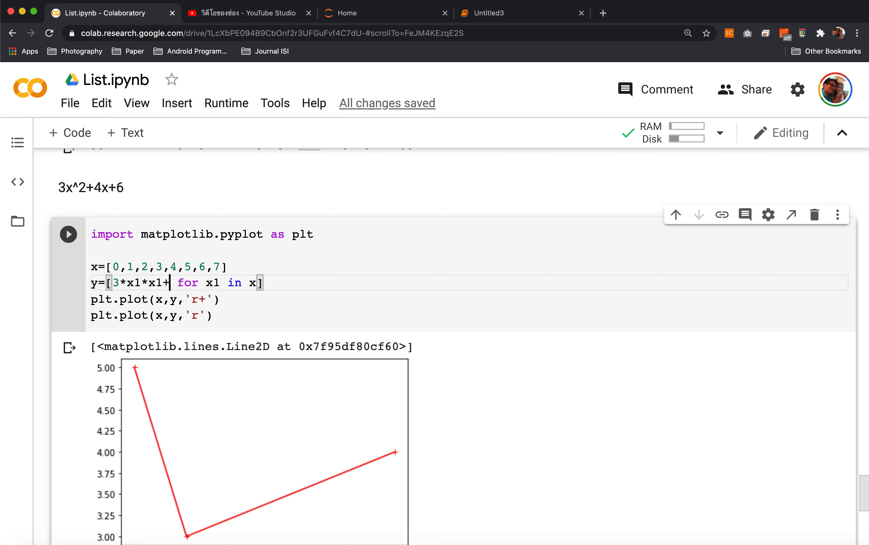
type("4*x1")
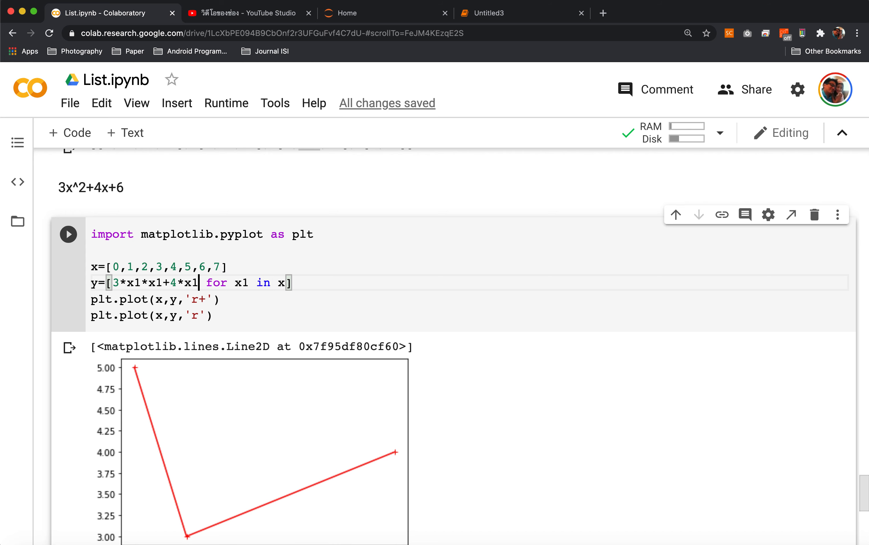
type("6")
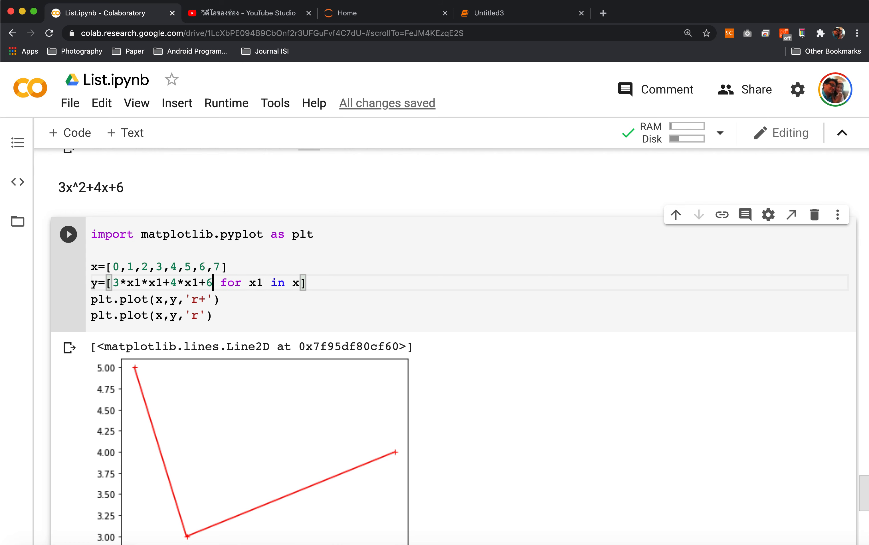
left_click(67, 233)
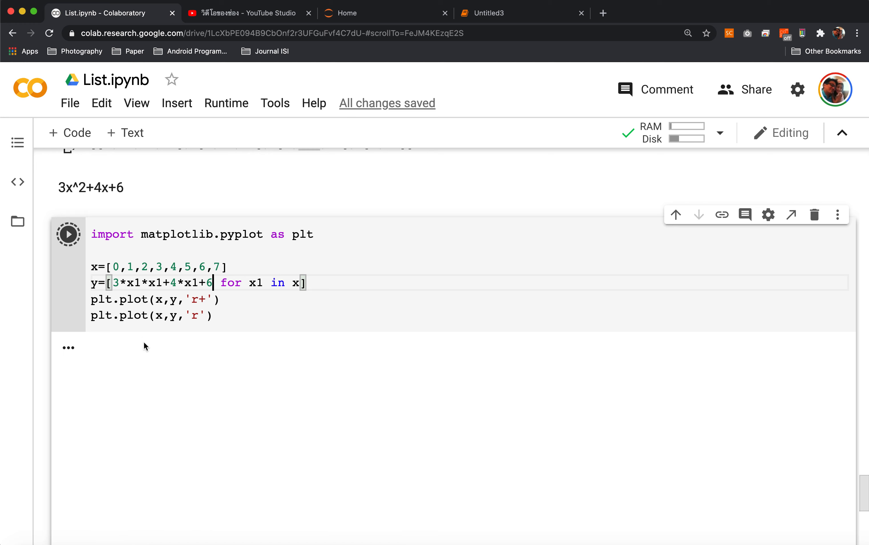
Run to display the red 3x²+4x+6 curve over 0–7, then select the hard-coded x values
left_click(67, 234)
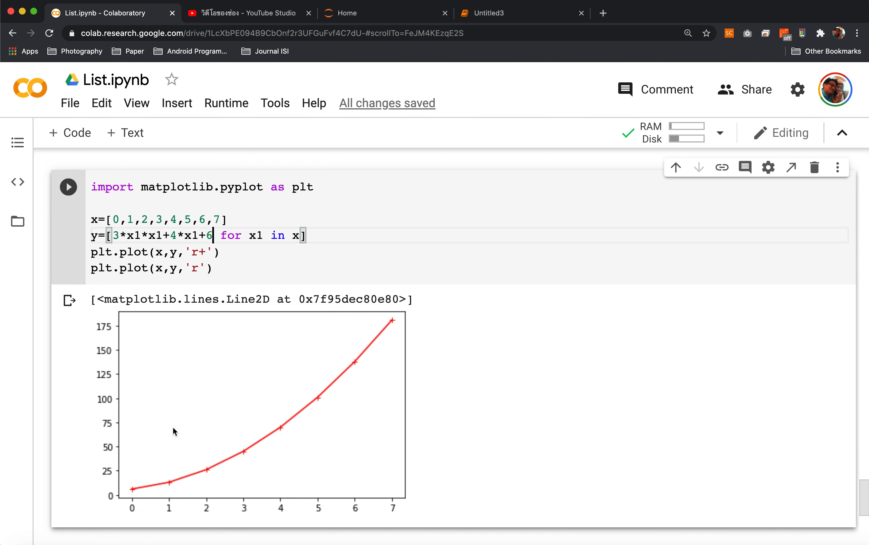
mouse_move(264, 443)
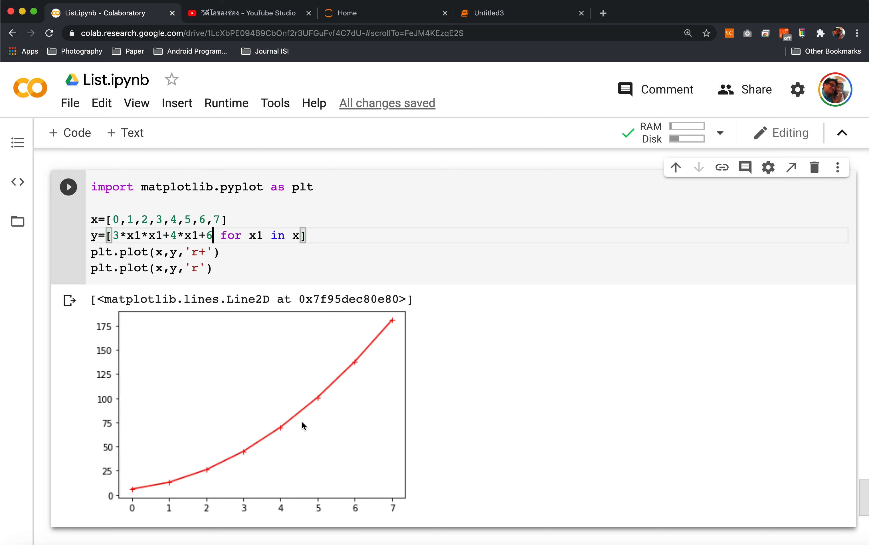
mouse_move(395, 339)
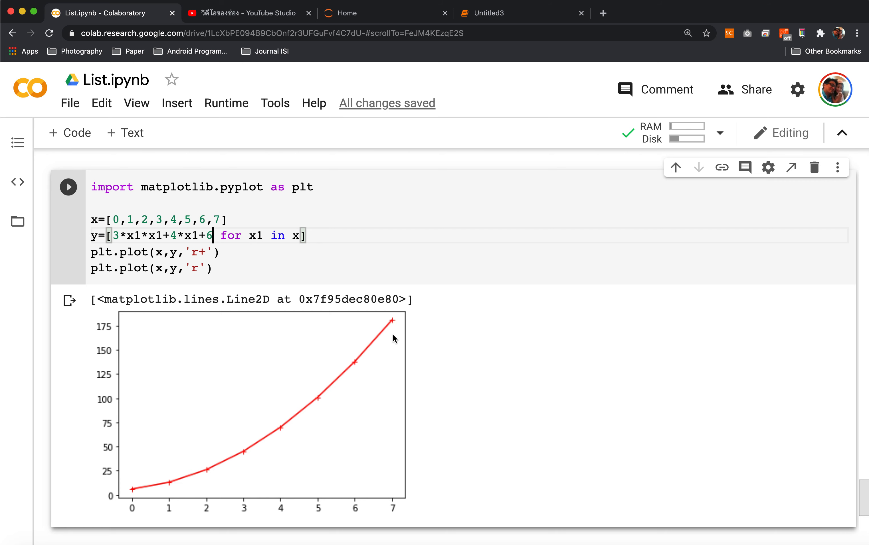
mouse_move(293, 449)
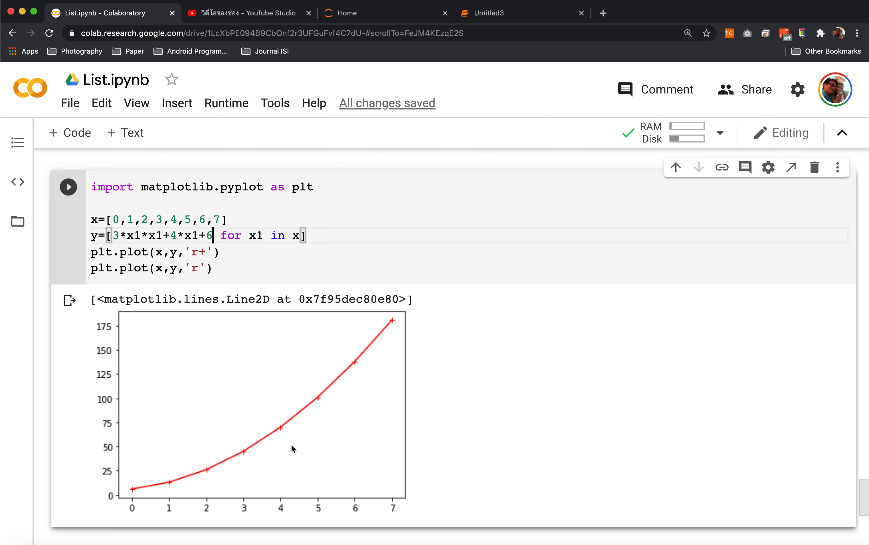
mouse_move(168, 492)
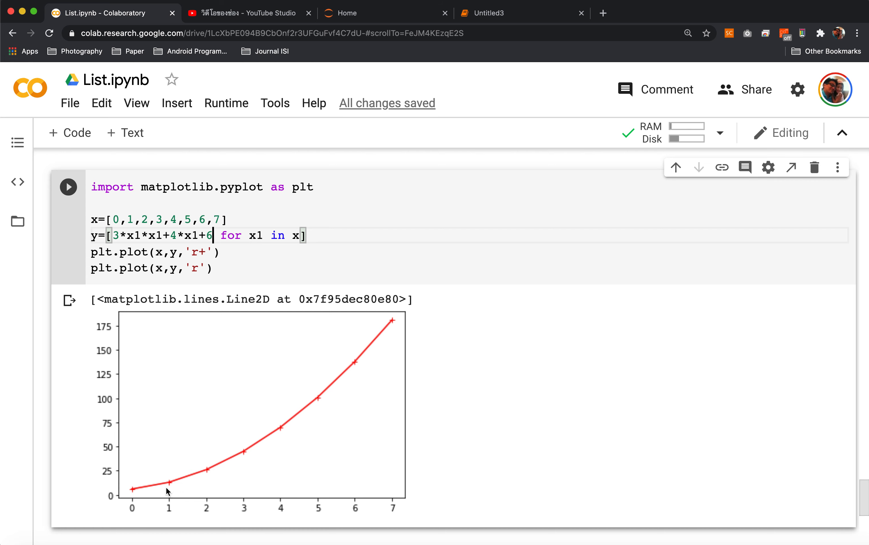
mouse_move(198, 484)
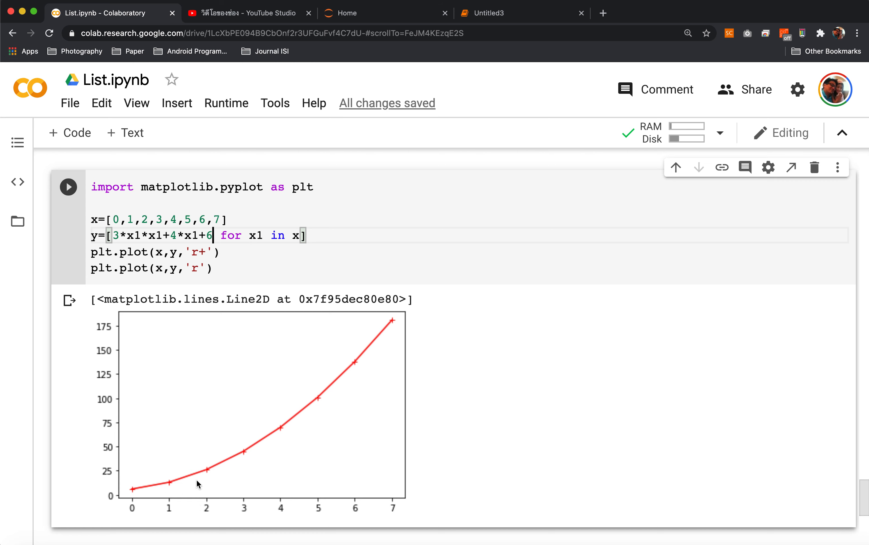
mouse_move(145, 497)
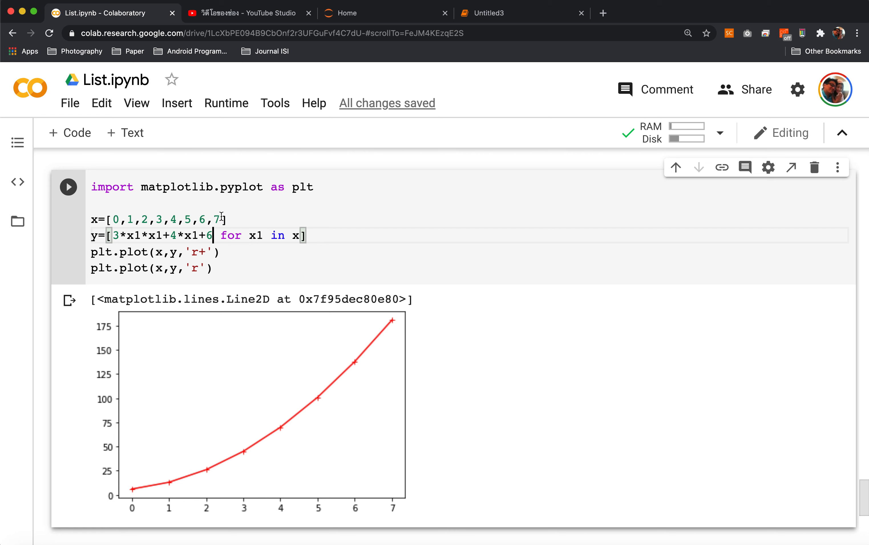
left_click_drag(112, 220, 219, 220)
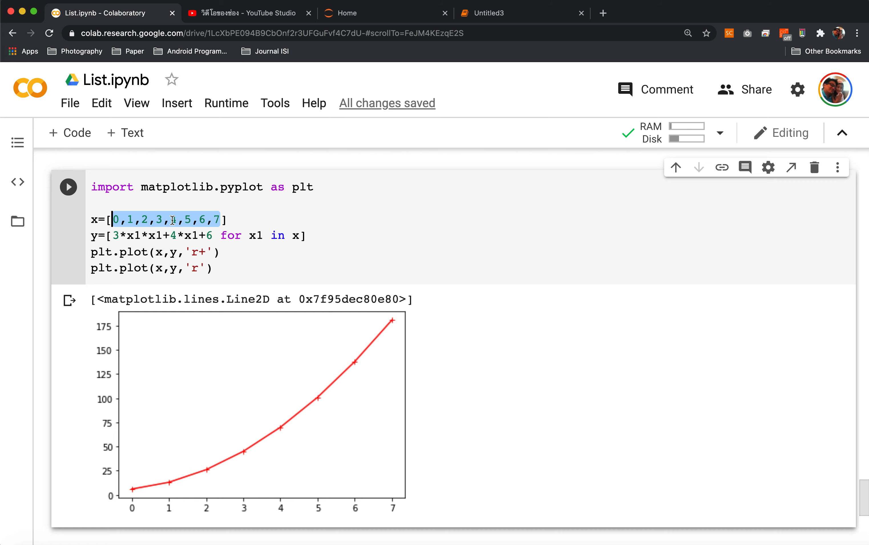
Replace x with [i for i in range(10)], run, then start changing it to range(-10,10)
type("i ]")
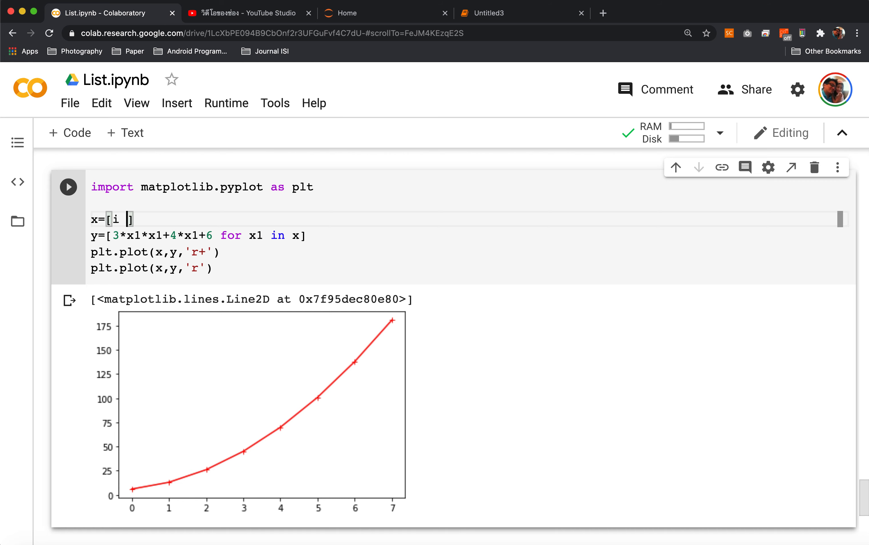
type("for i in range(10")
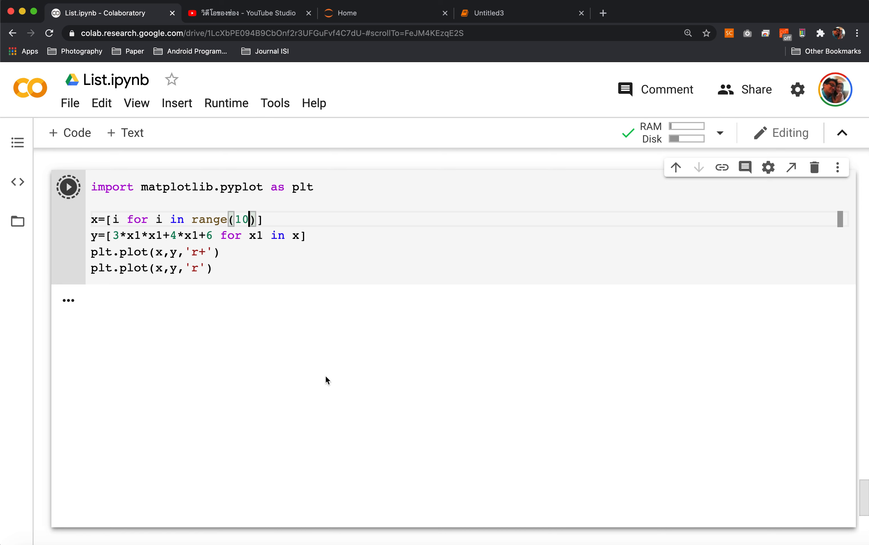
left_click(67, 186)
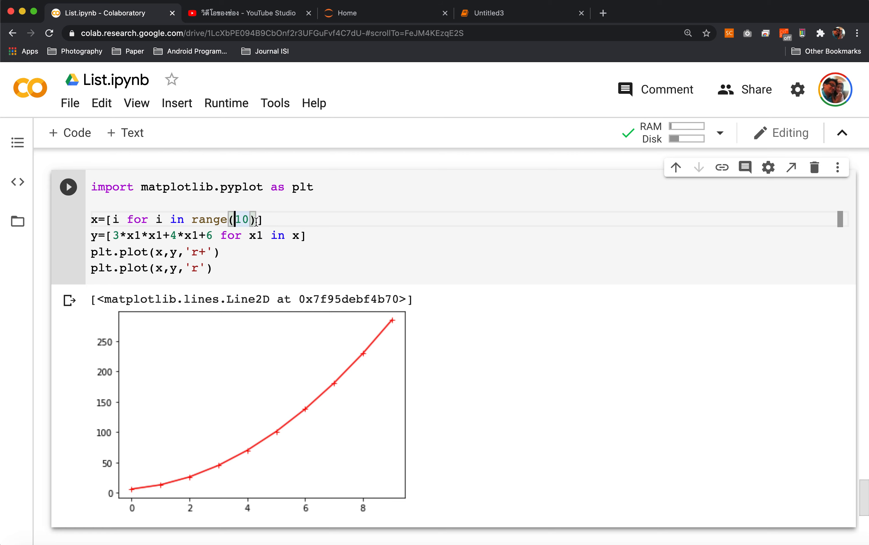
type("-10,")
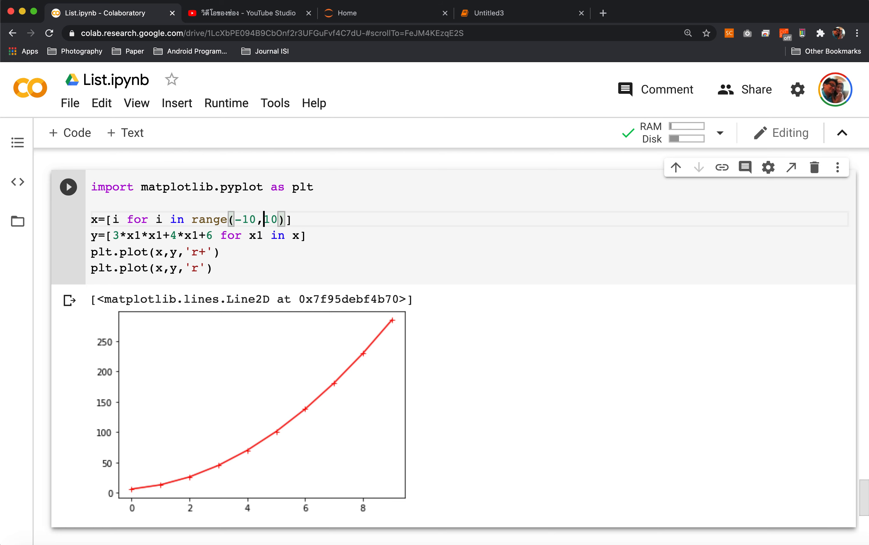
left_click(67, 186)
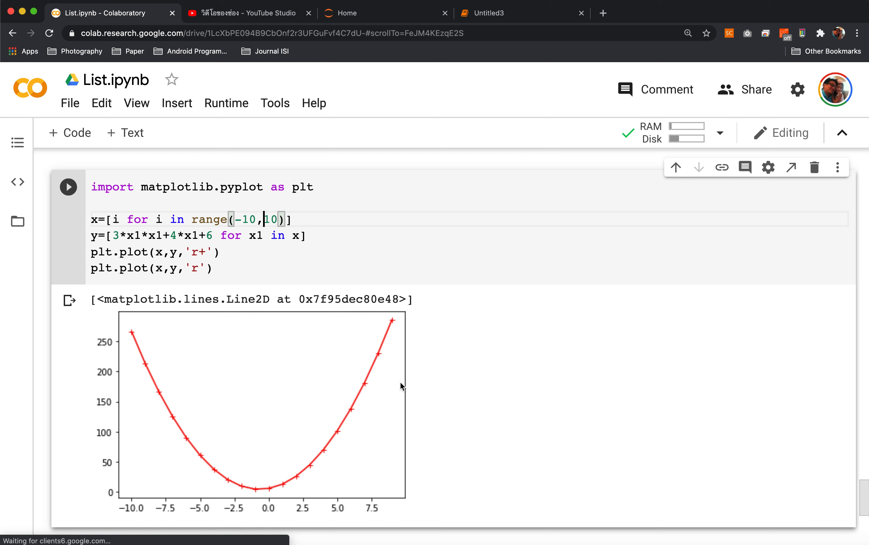
mouse_move(353, 411)
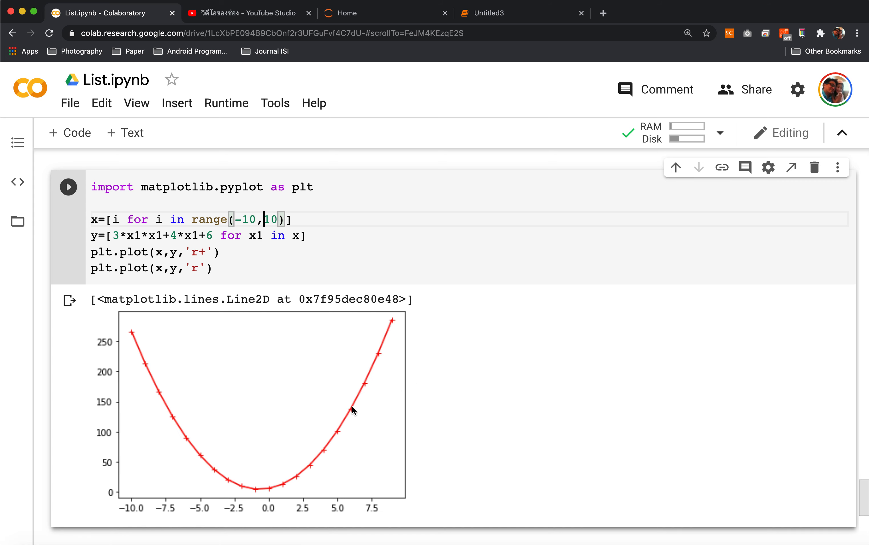
mouse_move(171, 330)
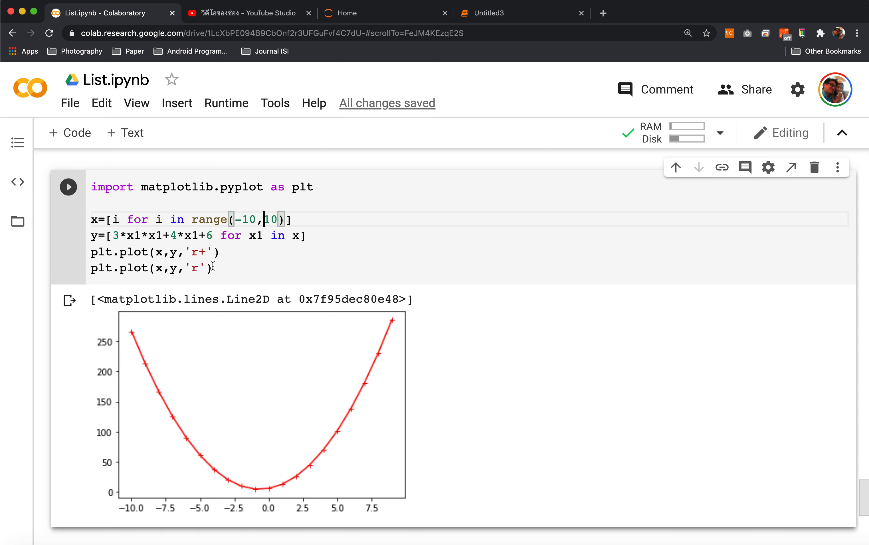
mouse_move(185, 373)
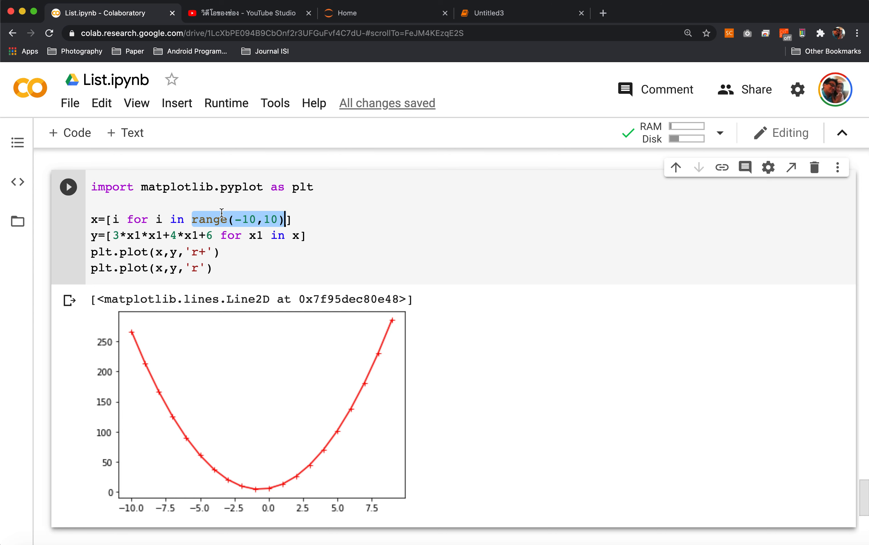
left_click(209, 219)
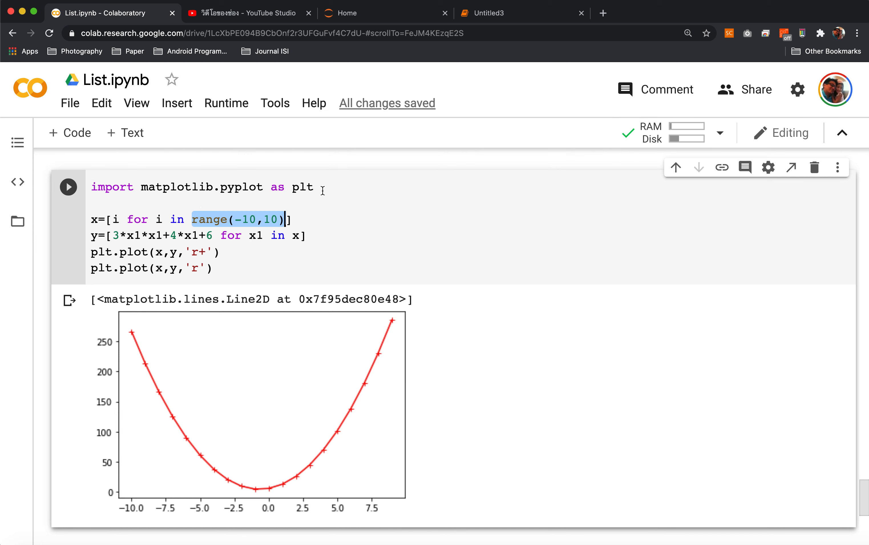
Import numpy as np and define x as np.arange(-10,10,0.1)
type("imor")
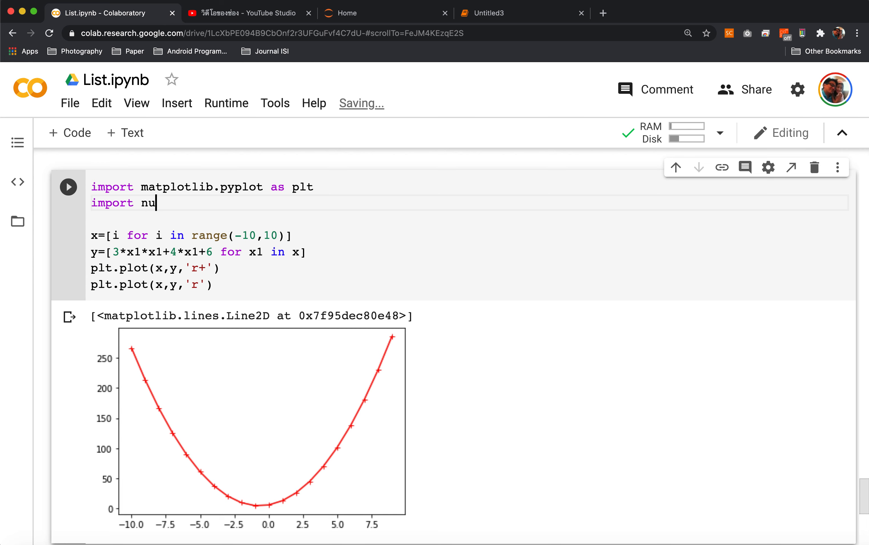
type("mpy as np")
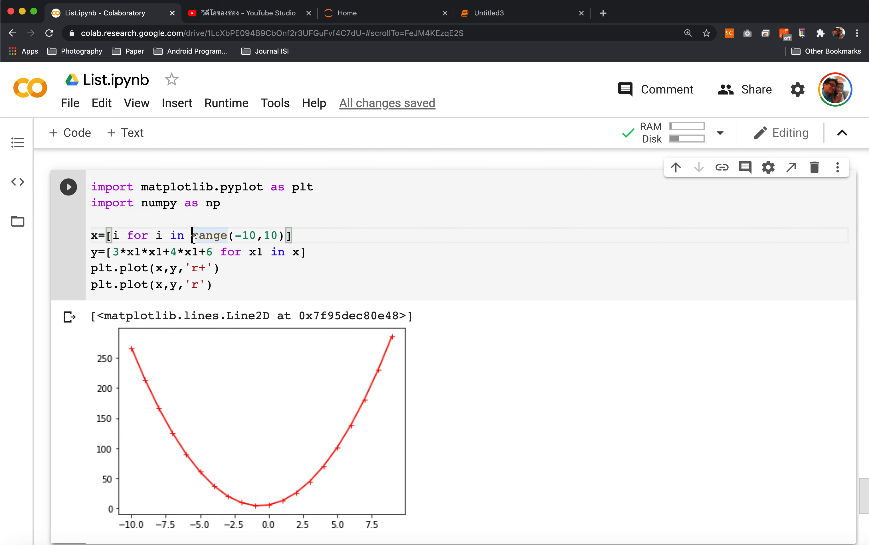
type("np.arange")
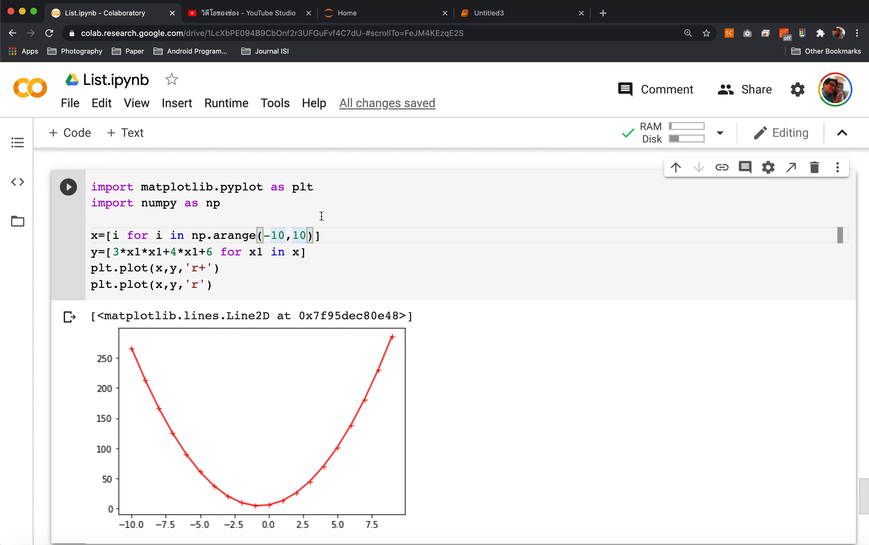
type(",")
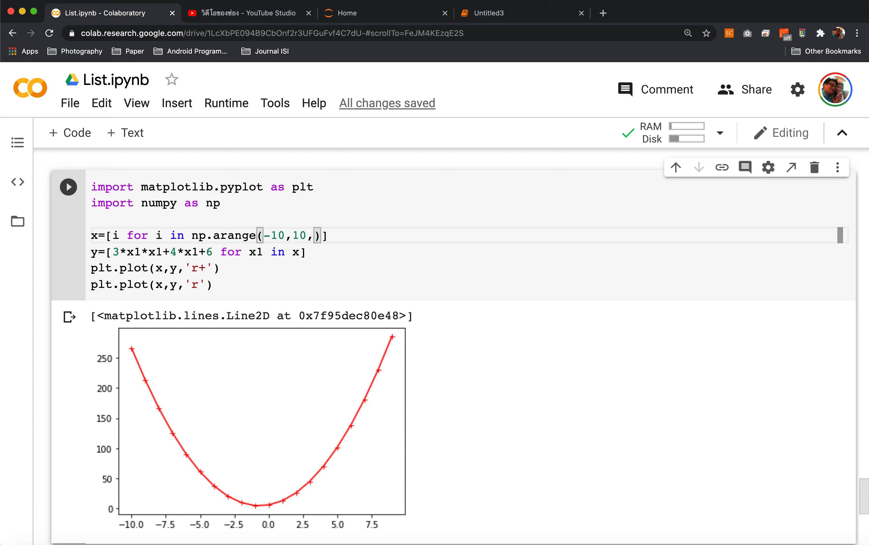
type("0.1")
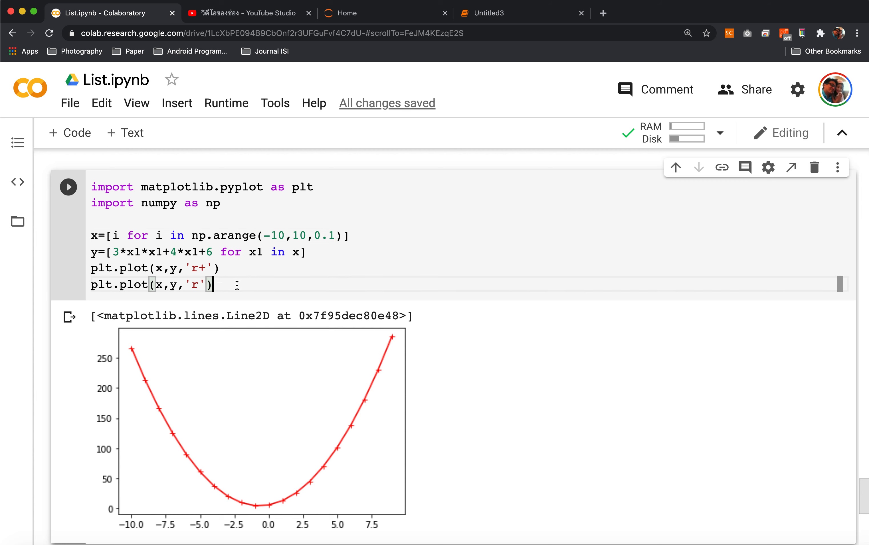
Run the cell with step 0.1, then change the arange step to 0.5
left_click(68, 186)
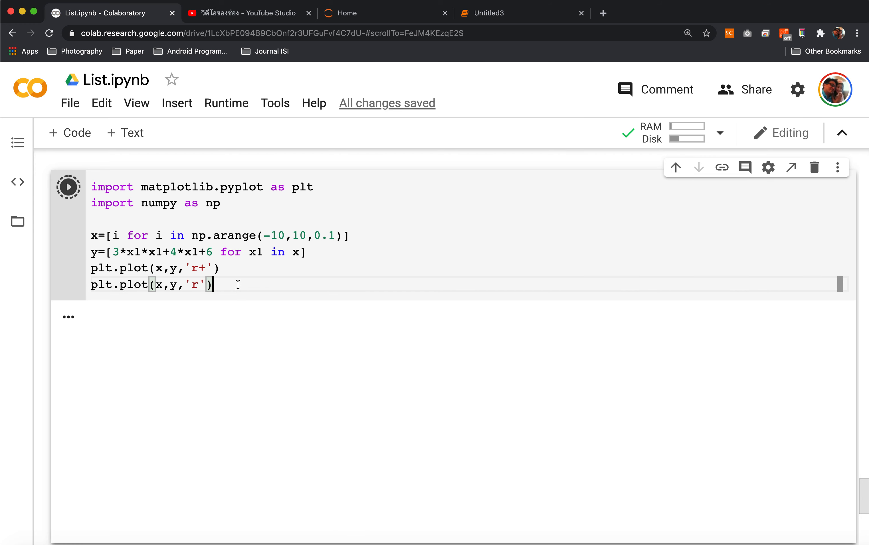
left_click(67, 187)
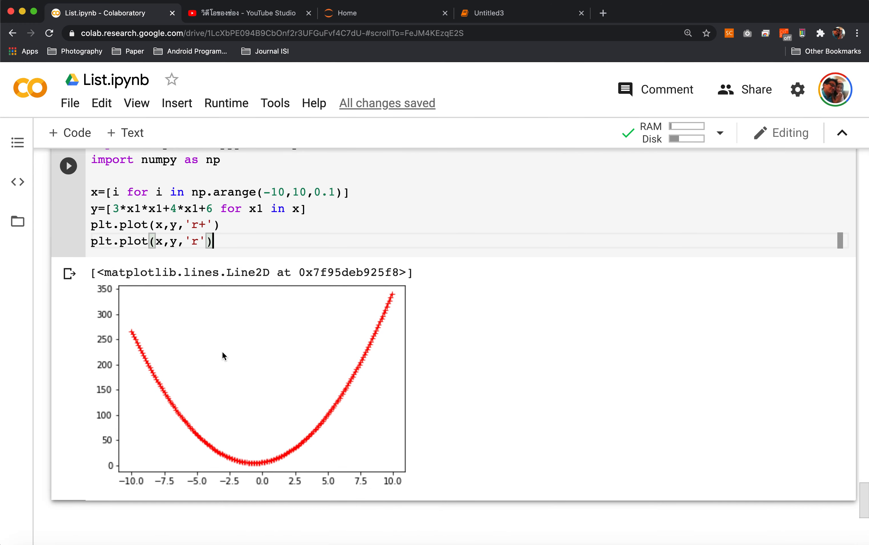
mouse_move(164, 339)
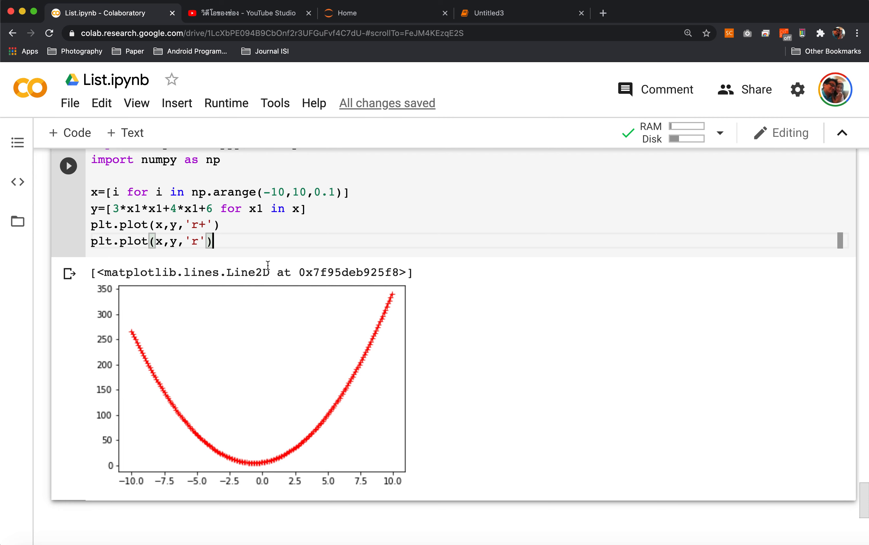
right_click(331, 192)
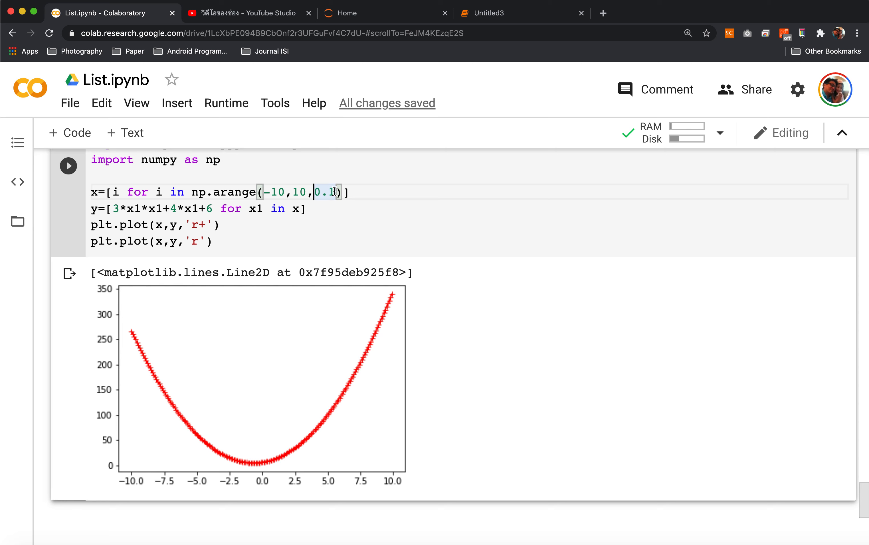
type("0.5")
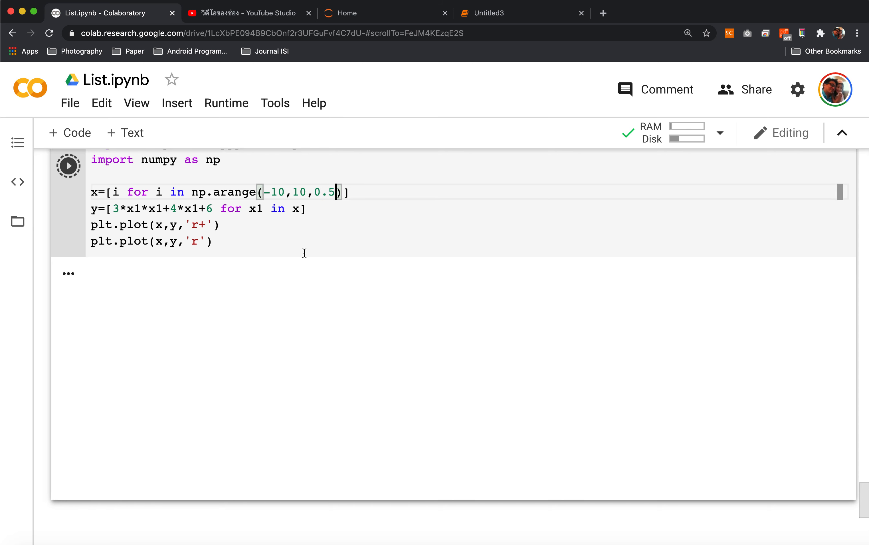
Rerun with step 0.5, then restore the 0.1 step and comment out the 'r+' plot line
left_click(67, 166)
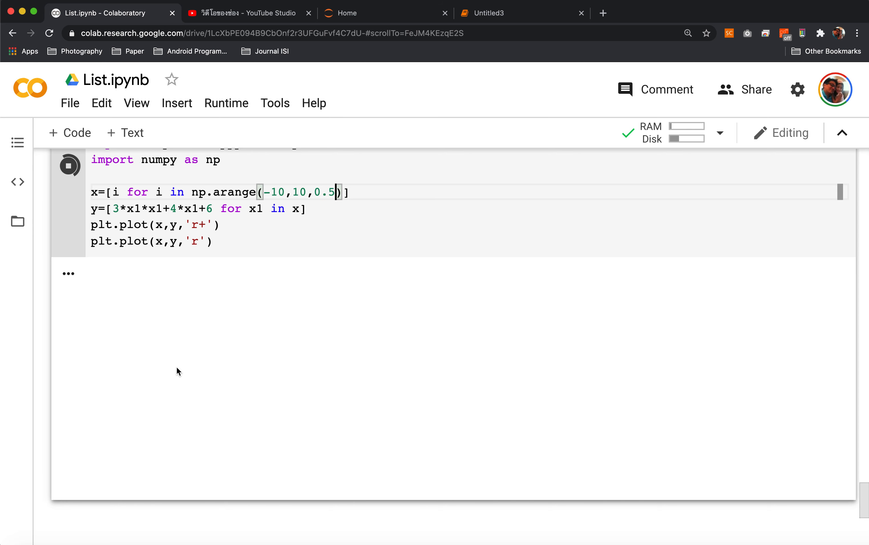
left_click(68, 166)
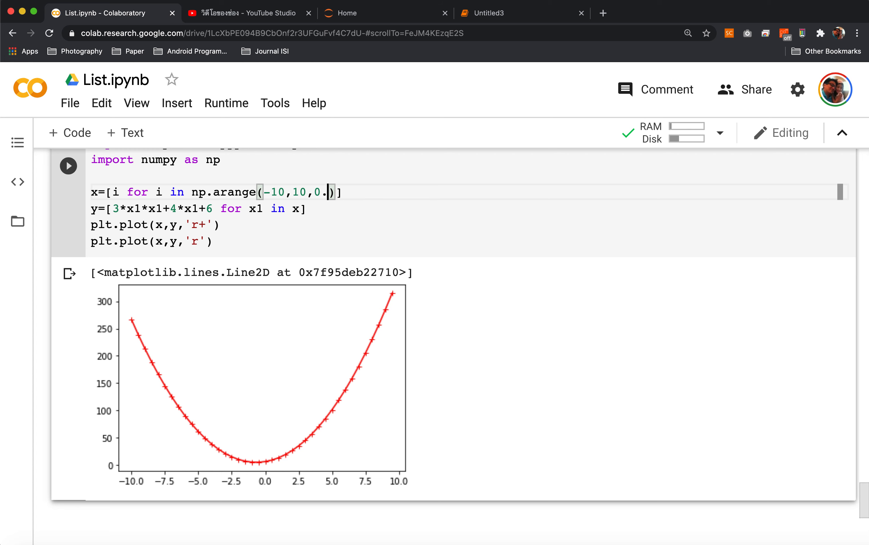
type("1")
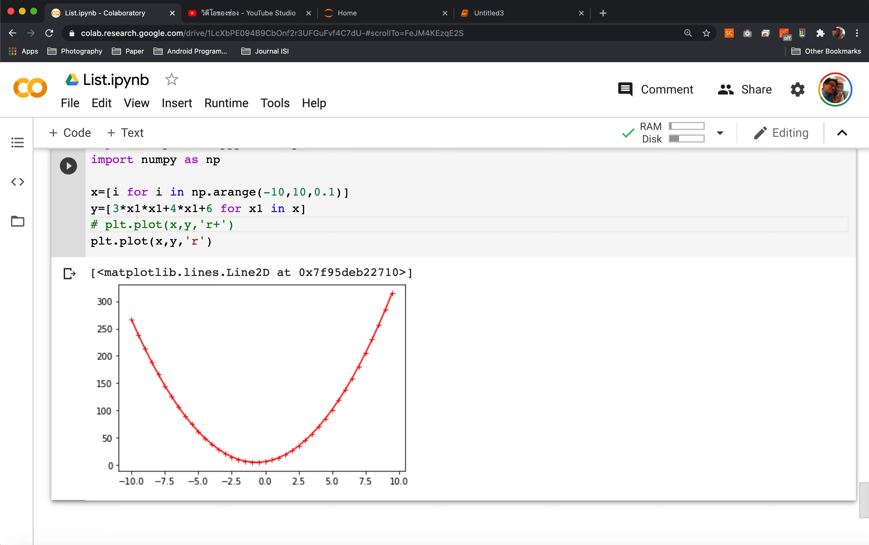
Rerun the cell so the parabola draws as a smooth red line without plus markers
left_click(67, 165)
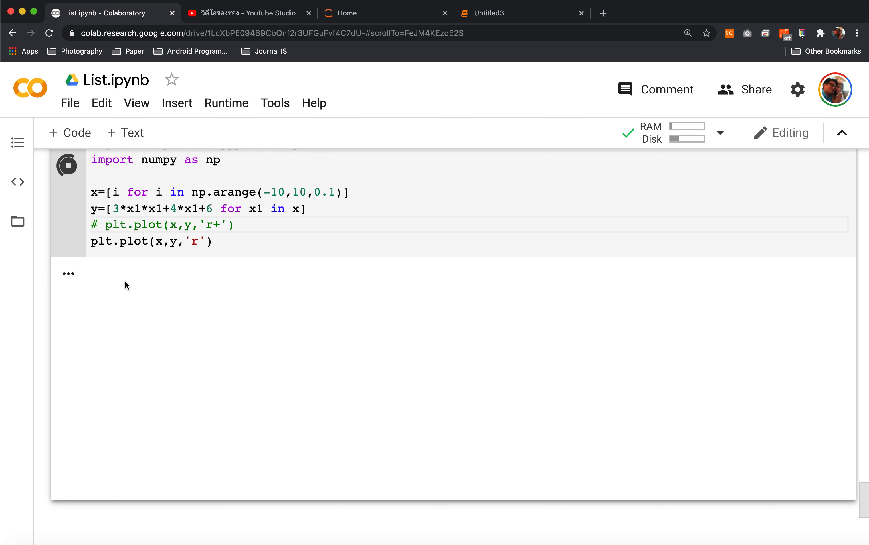
left_click(67, 165)
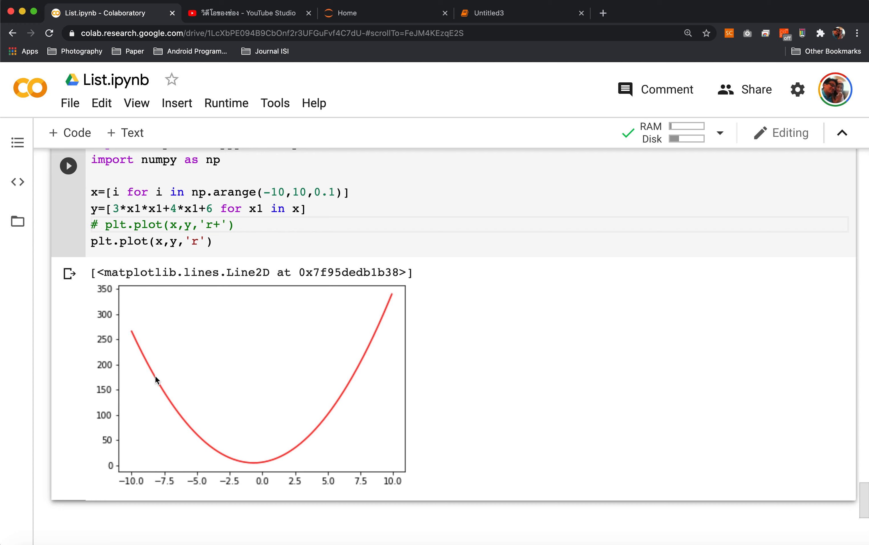
mouse_move(190, 205)
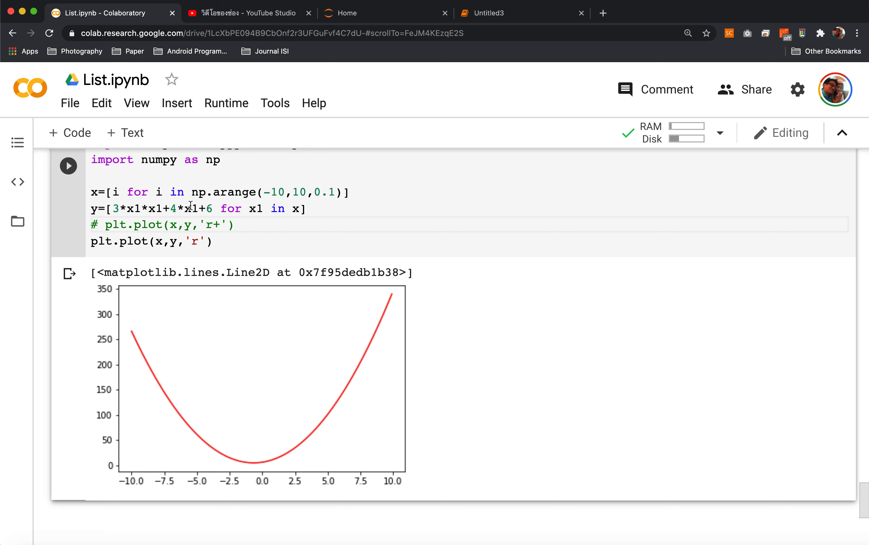
scroll("down", 3)
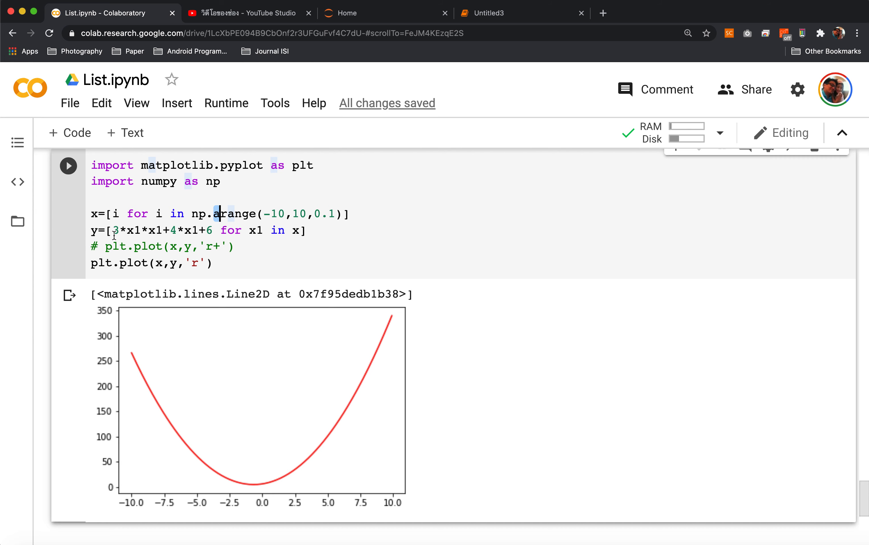
Duplicate the y line as y2 with an edited formula and plot it as a blue curve
triple_click(200, 229)
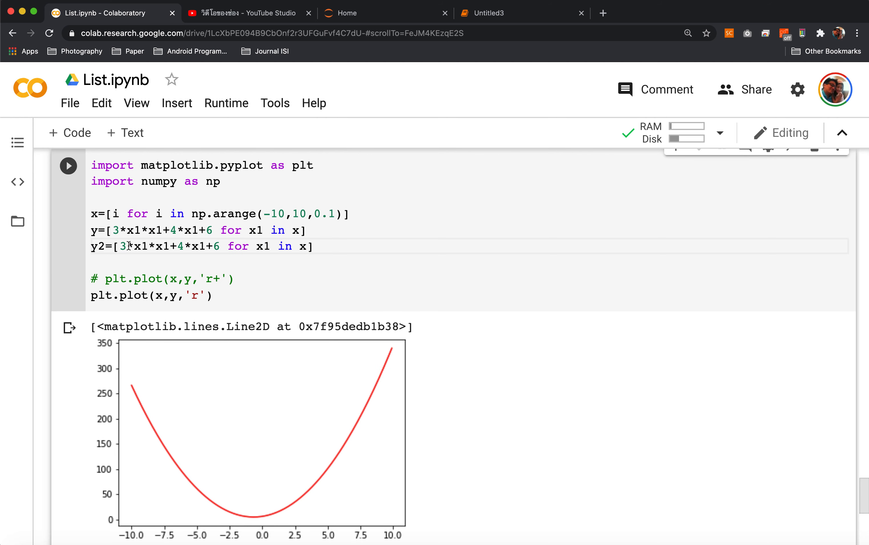
key("Backspace")
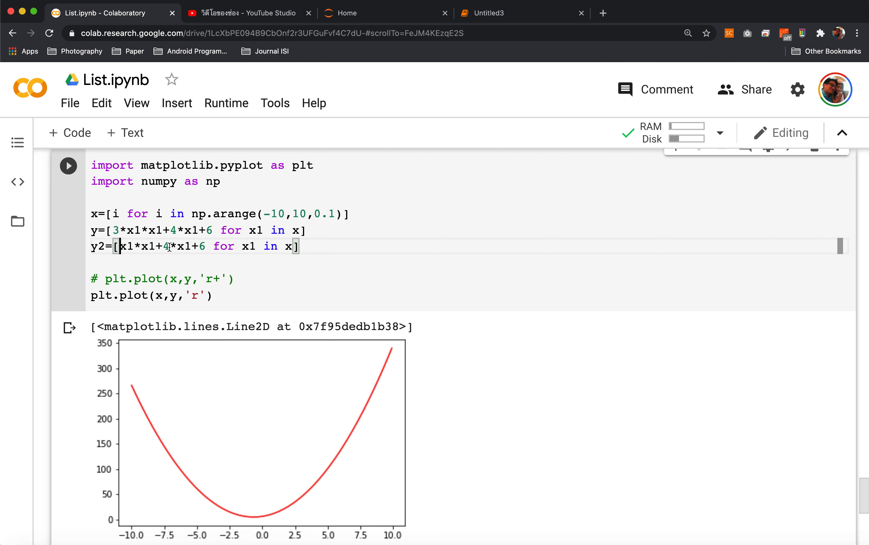
type("-")
type("plt.plot(x,y2,'b')")
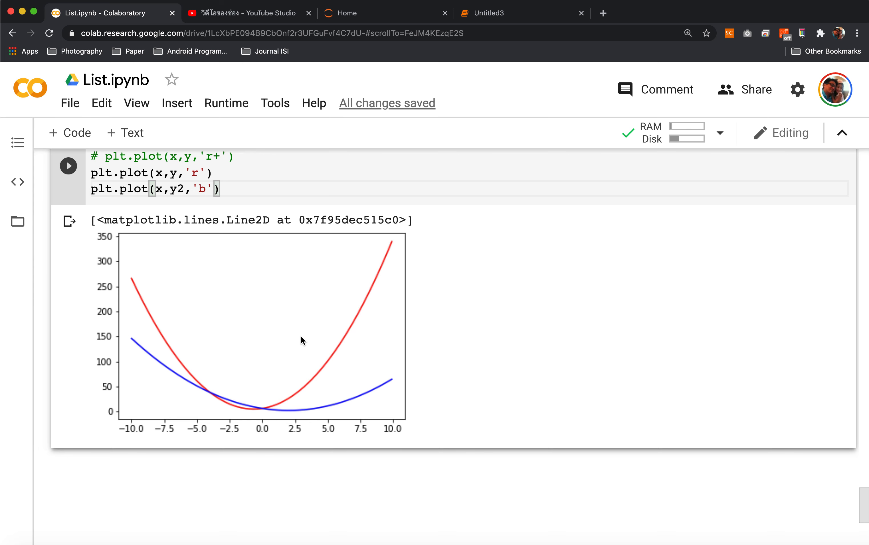
mouse_move(475, 312)
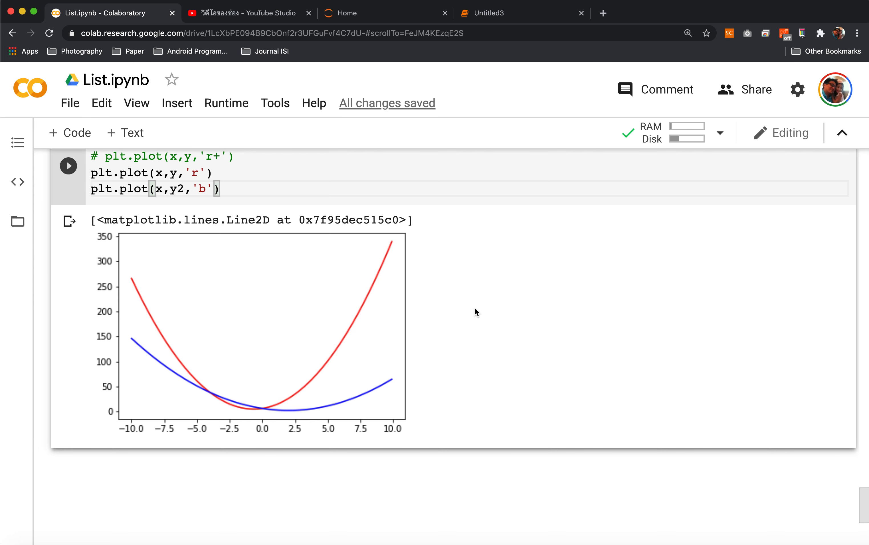